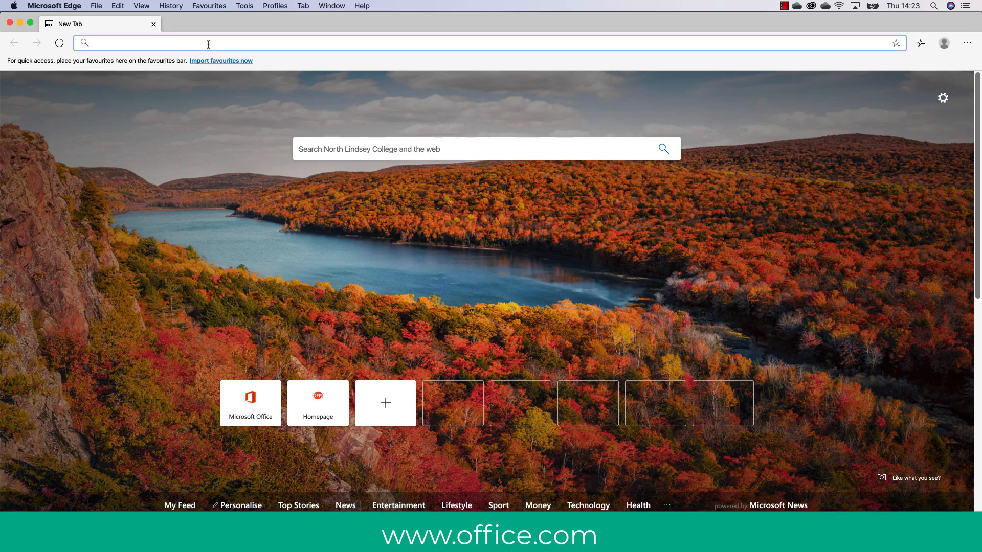
- Sign in to office.com with the remembered college account and its password
{"action": "type", "text": "office.com"}
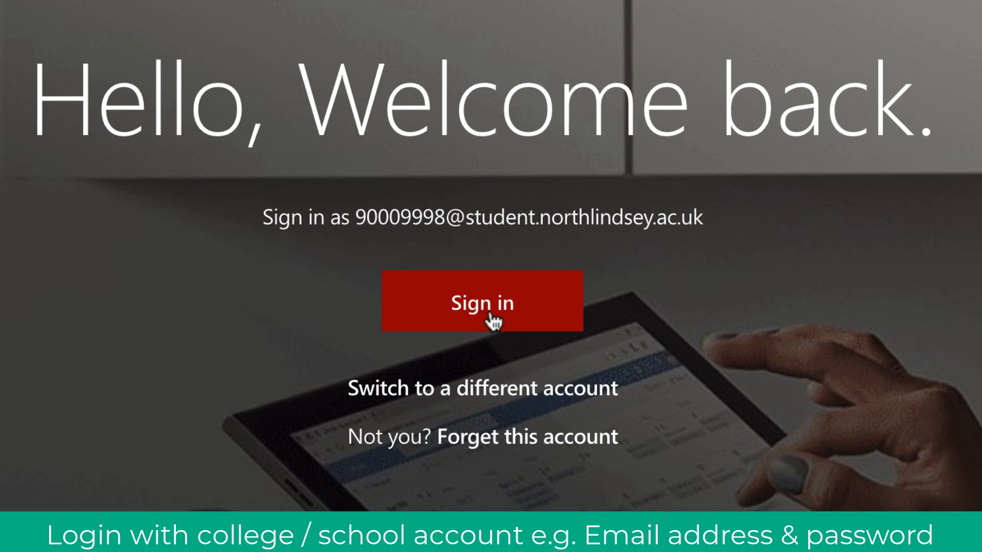
{"action": "left_click", "coordinate": [482, 303]}
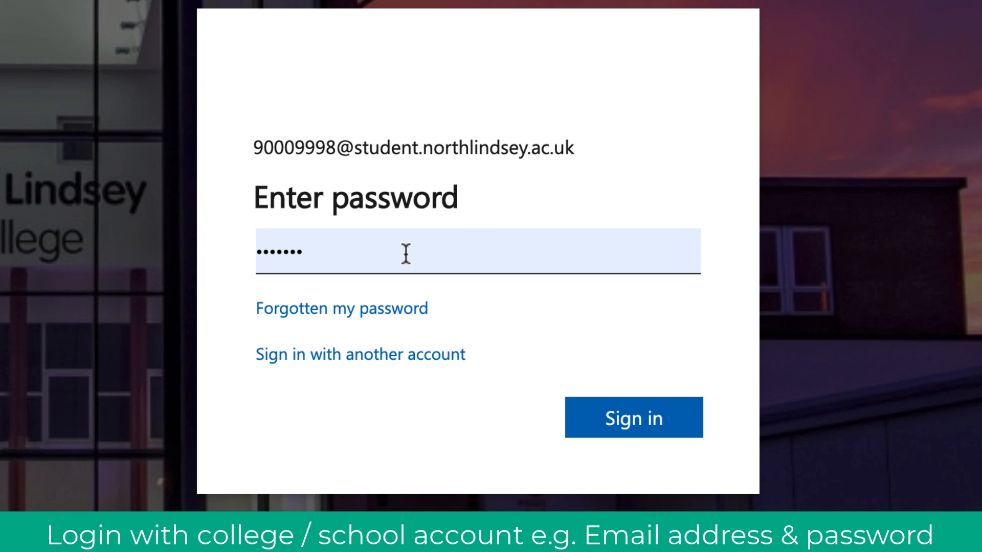
{"action": "left_click", "coordinate": [633, 417]}
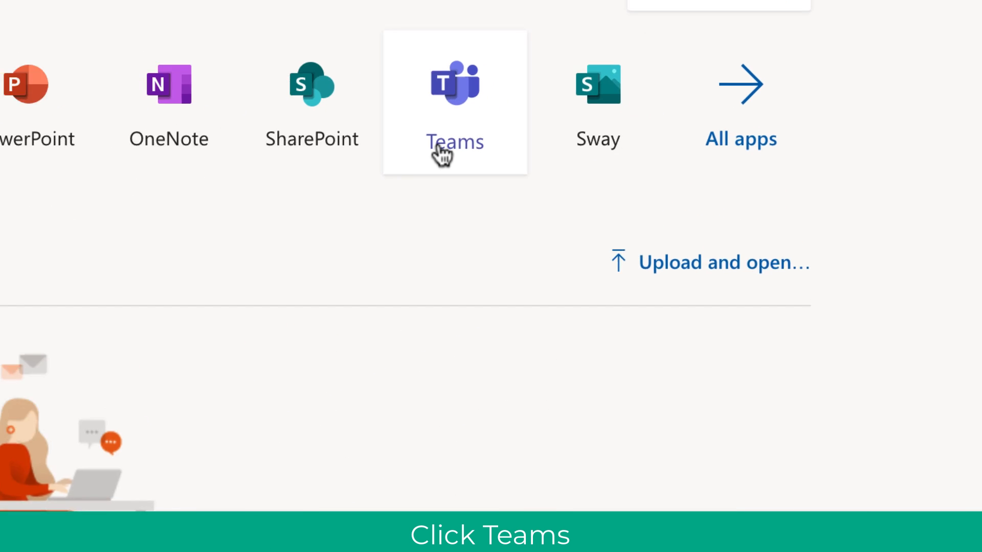
- Launch Teams from the Office home page app tiles
{"action": "left_click", "coordinate": [454, 83]}
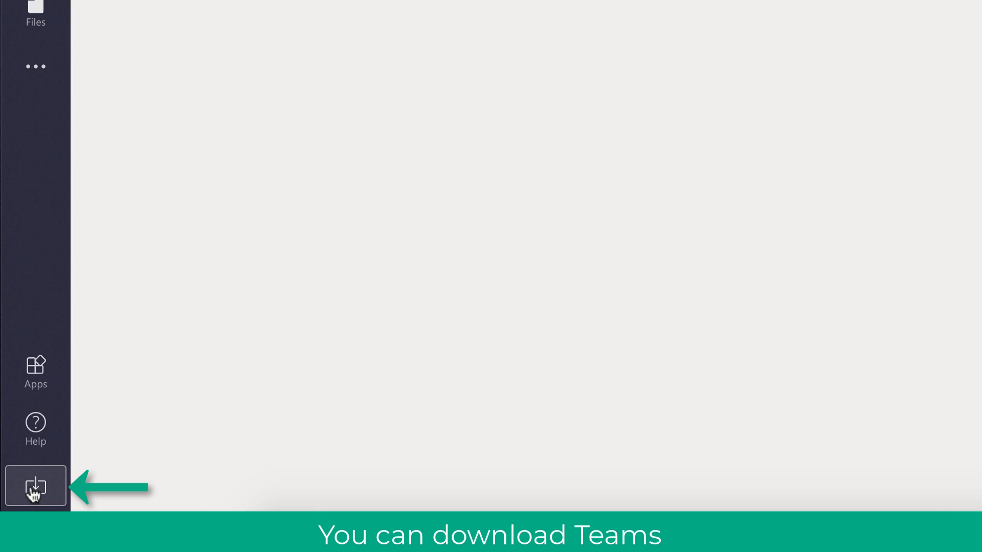
{"action": "left_click", "coordinate": [34, 487]}
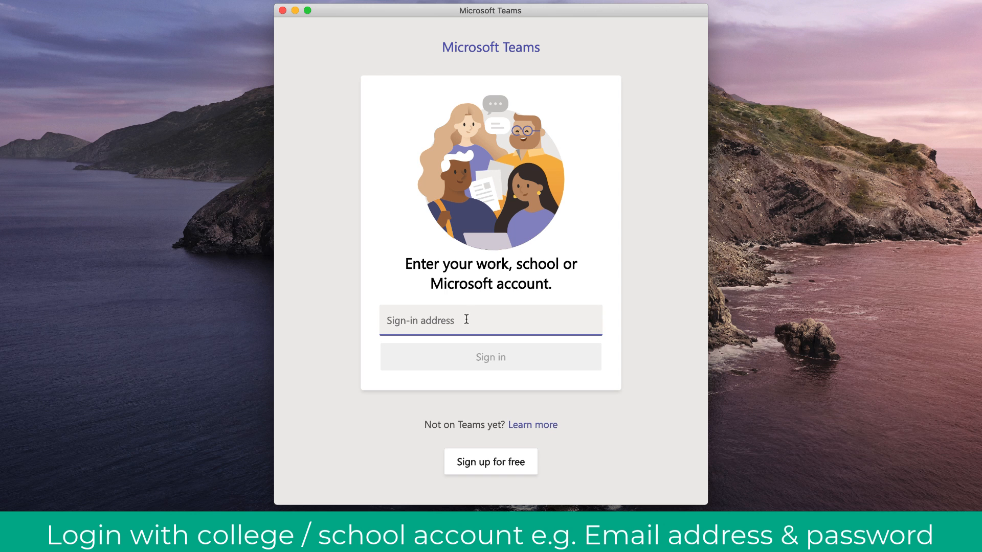
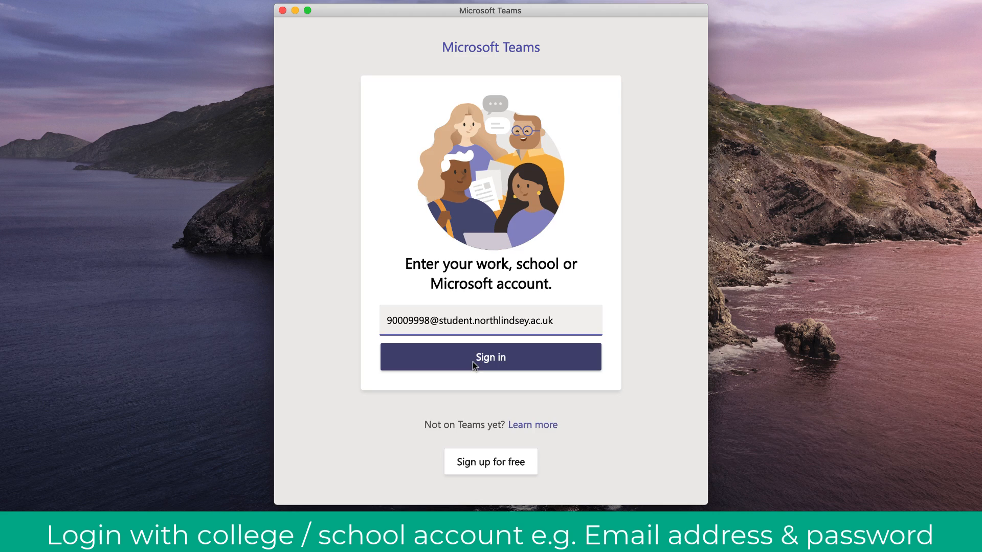
{"action": "left_click", "coordinate": [490, 356]}
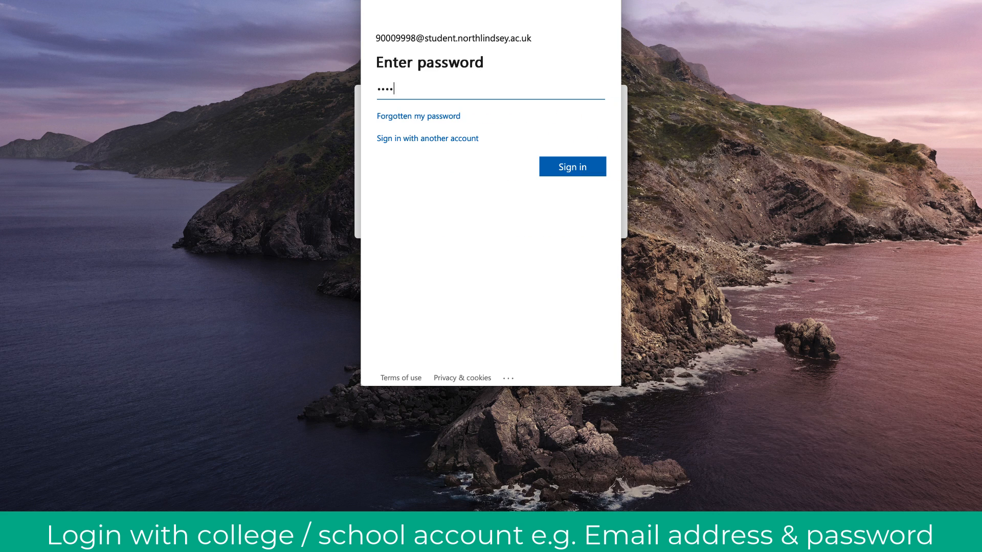
{"action": "left_click", "coordinate": [571, 167]}
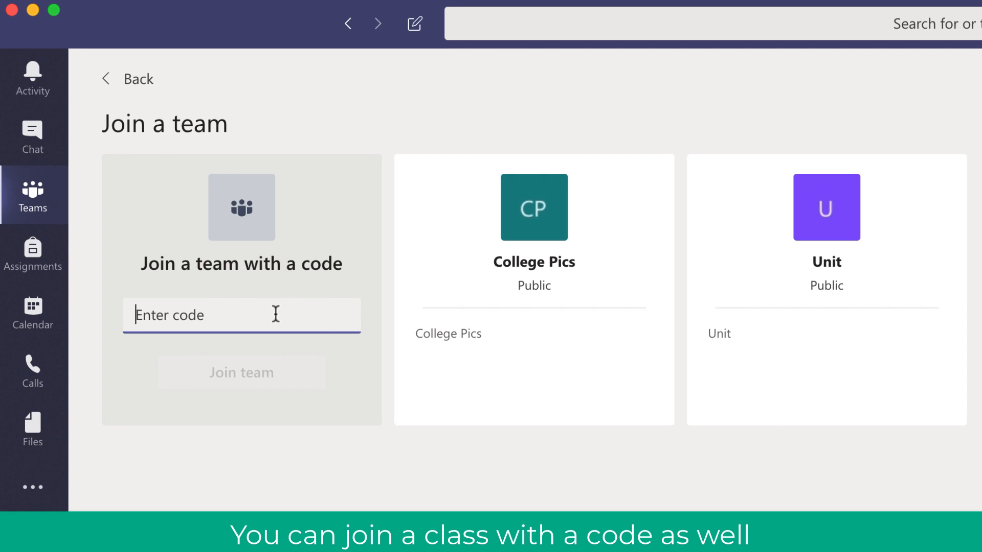
{"action": "mouse_move", "coordinate": [286, 313]}
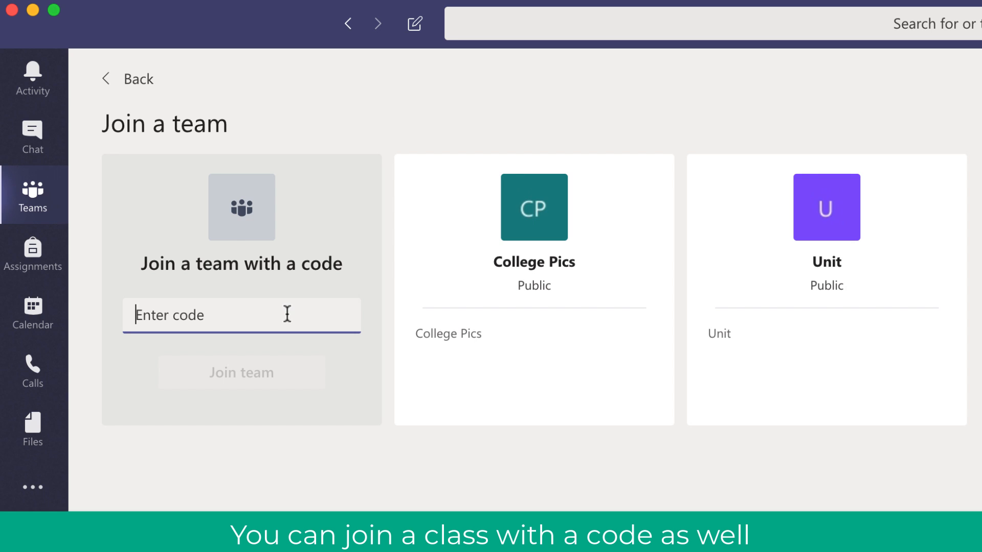
{"action": "mouse_move", "coordinate": [194, 188]}
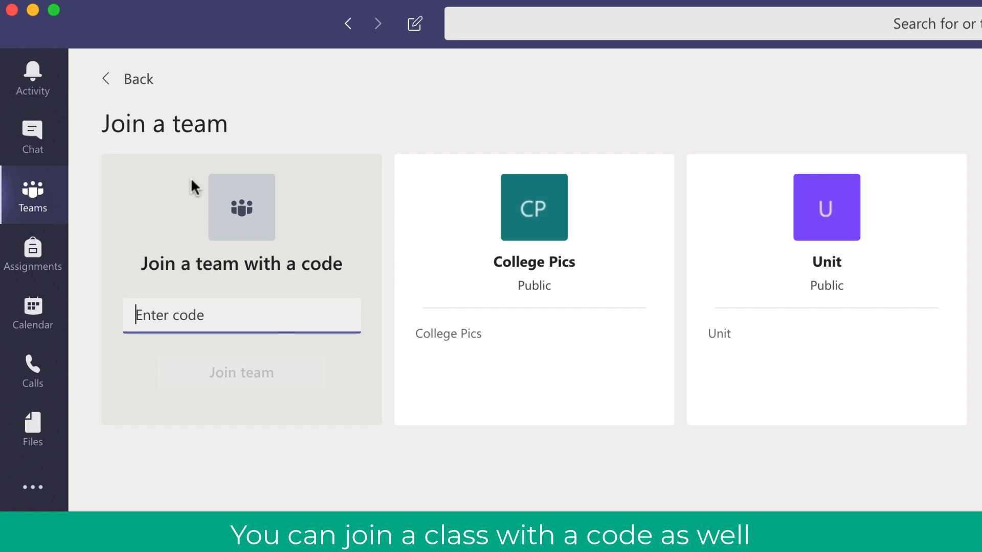
- Leave the Join a team page to see the team list with Test Class
{"action": "left_click", "coordinate": [128, 79]}
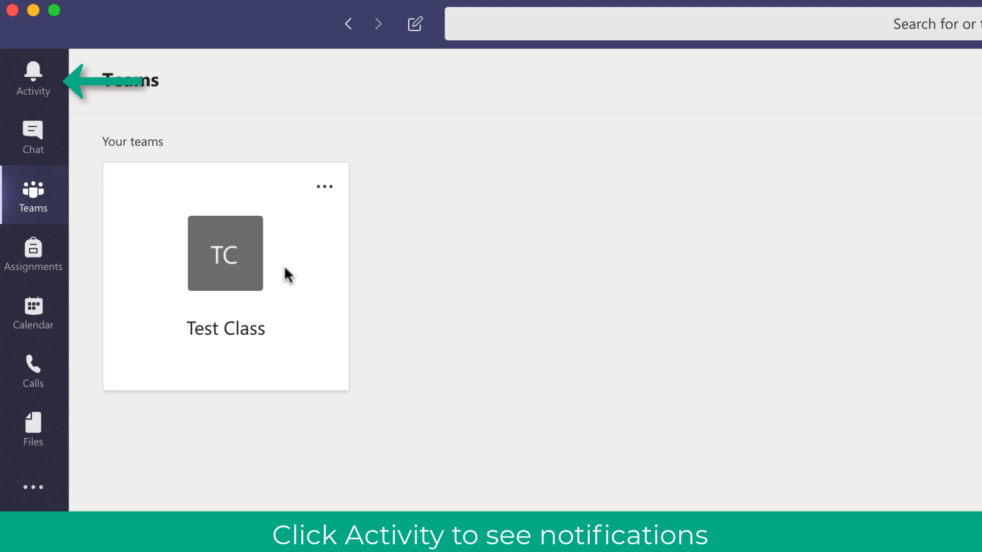
- Browse the Activity feed, view an assignment notification and explore the notification filter before closing it
{"action": "left_click", "coordinate": [33, 78]}
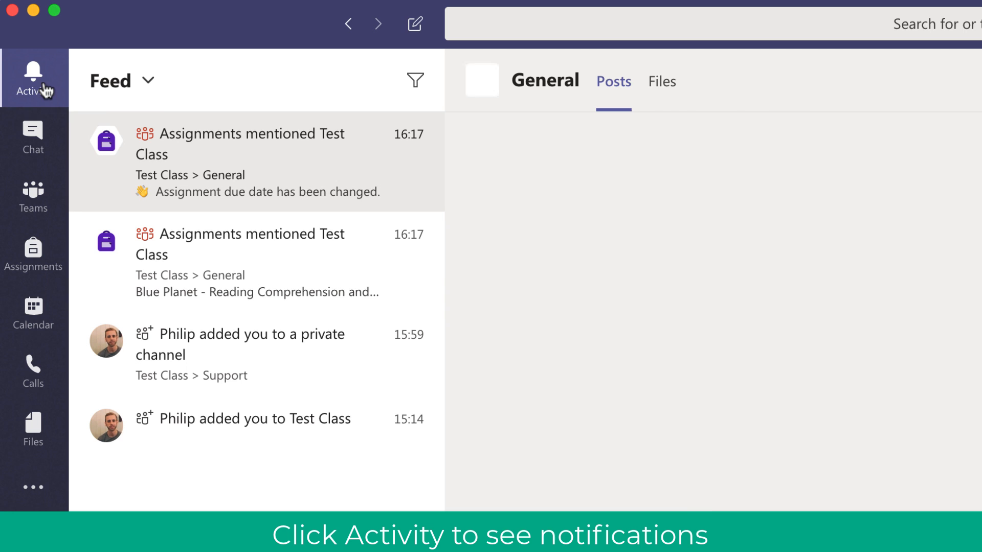
{"action": "left_click", "coordinate": [253, 418]}
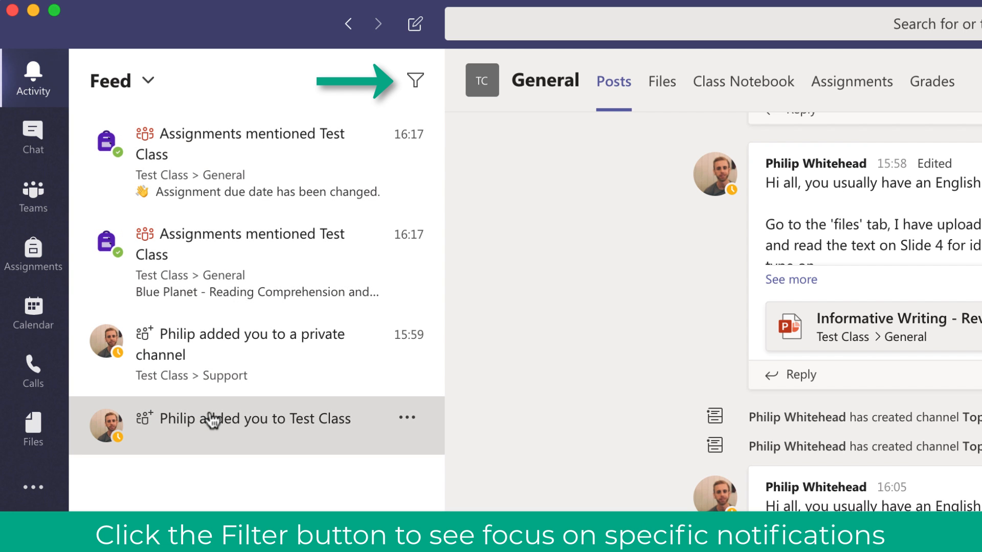
{"action": "left_click", "coordinate": [414, 80]}
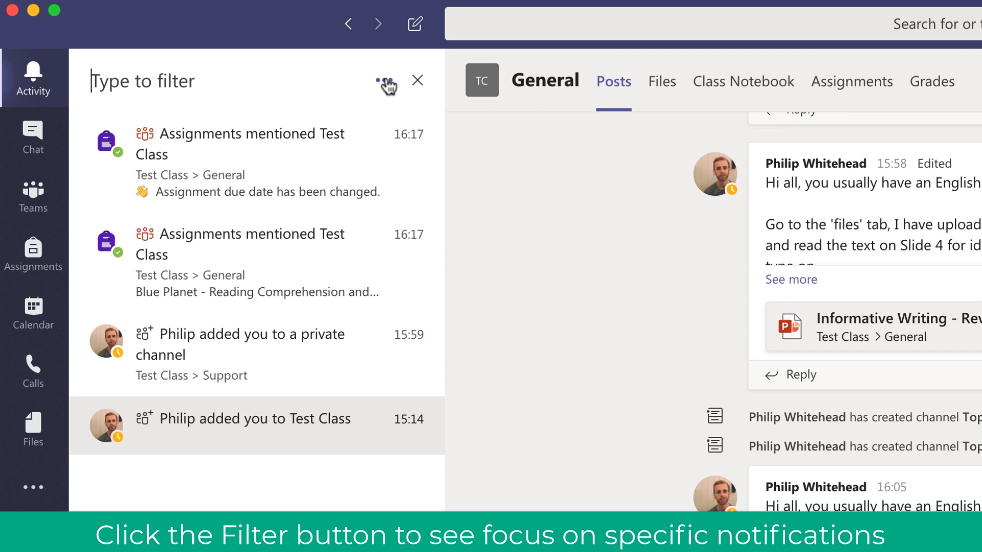
{"action": "left_click", "coordinate": [384, 80]}
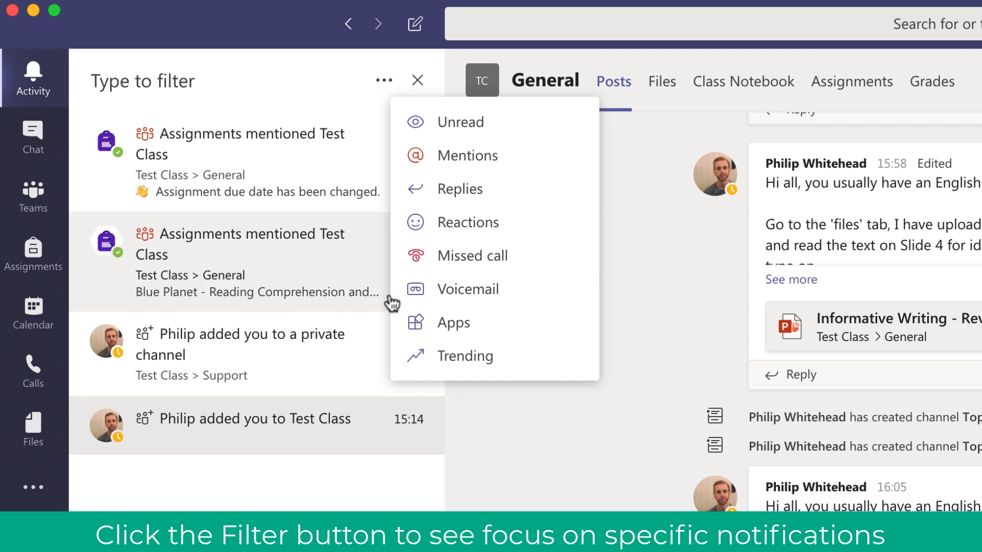
{"action": "mouse_move", "coordinate": [400, 101]}
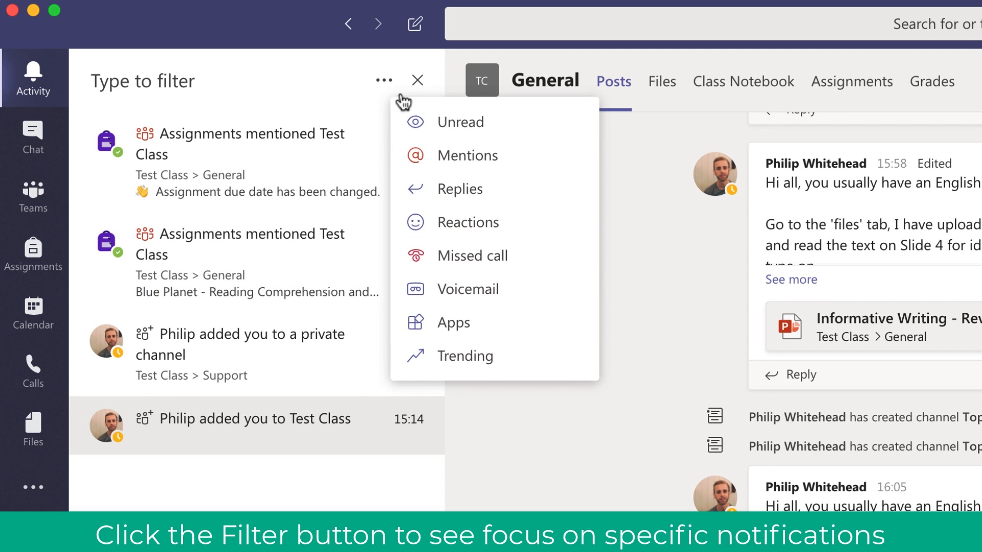
{"action": "left_click", "coordinate": [417, 80]}
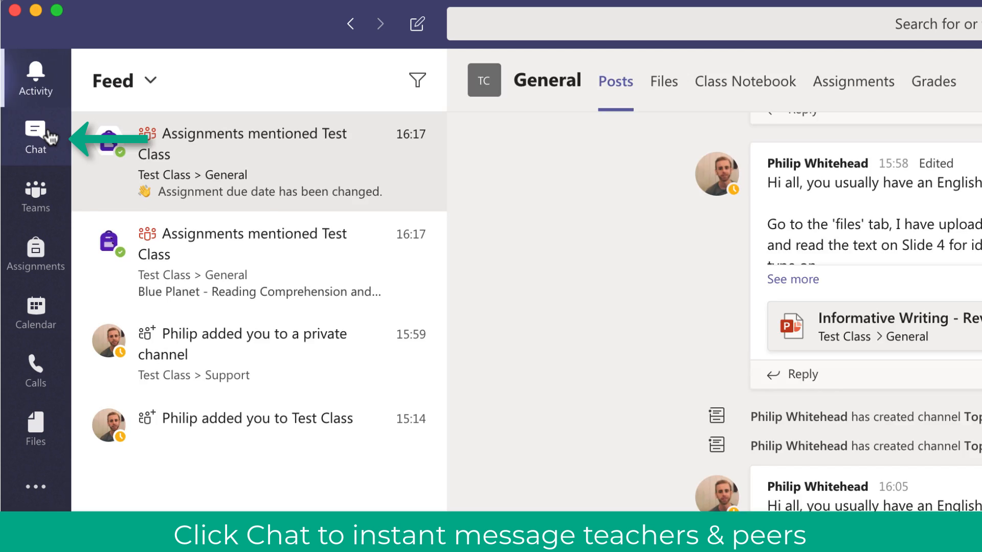
{"action": "left_click", "coordinate": [36, 136]}
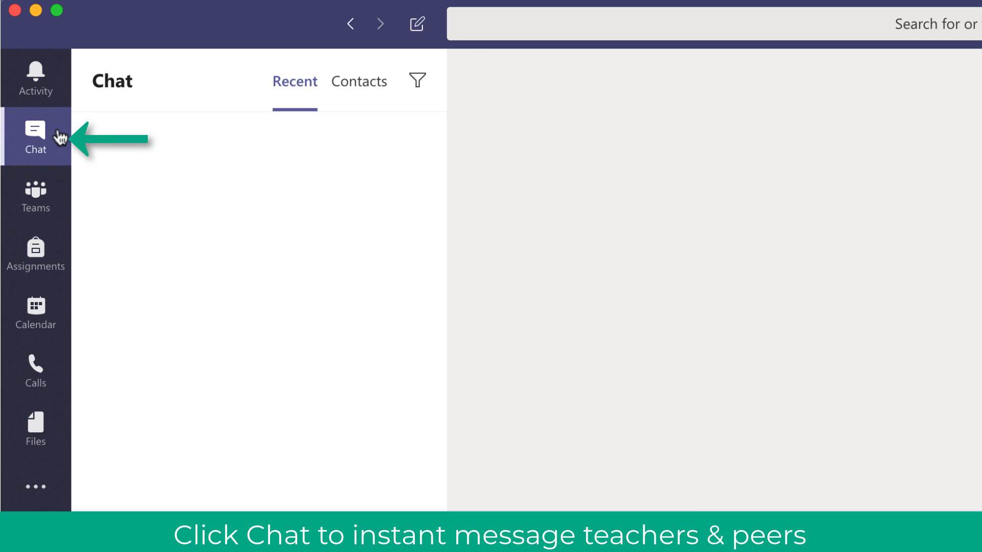
{"action": "mouse_move", "coordinate": [366, 124]}
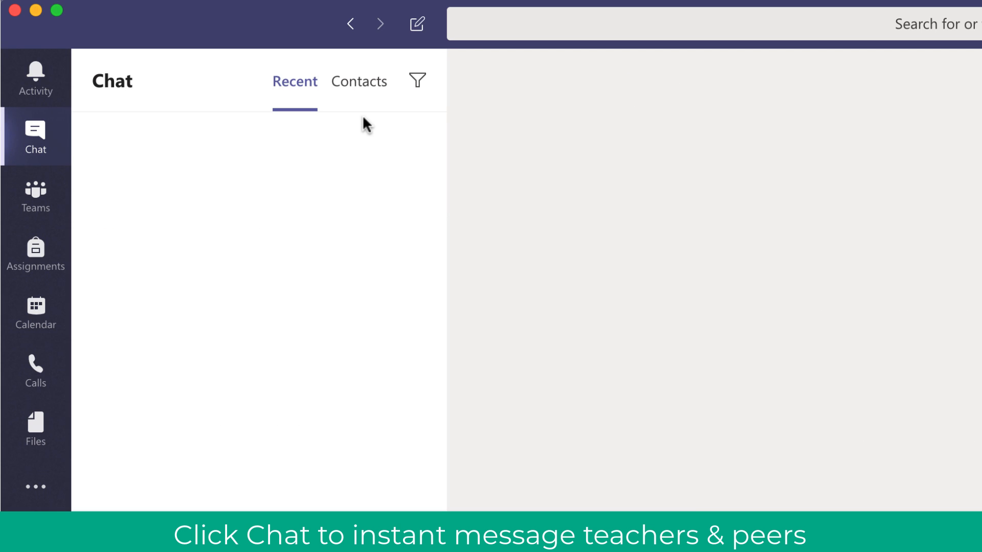
{"action": "left_click", "coordinate": [416, 24]}
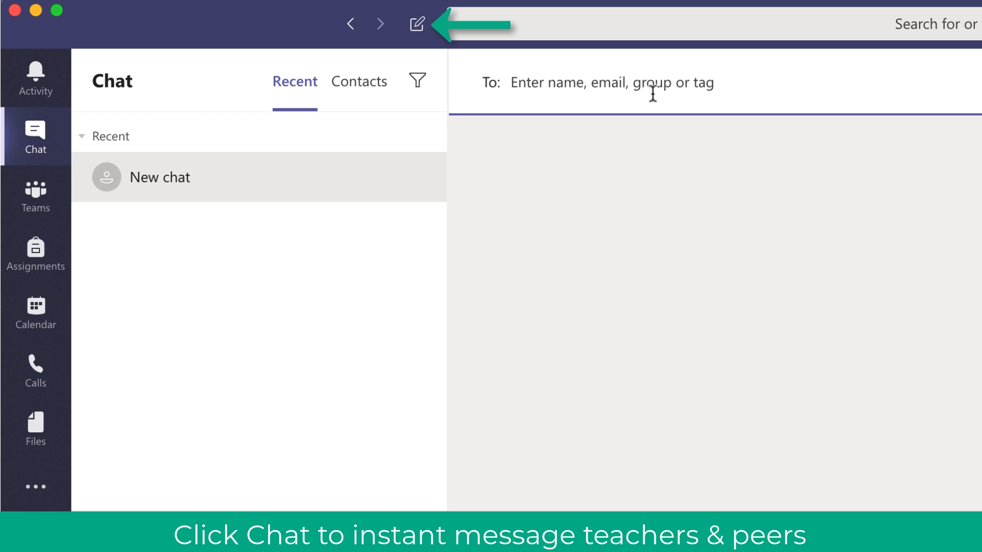
{"action": "type", "text": "phil"}
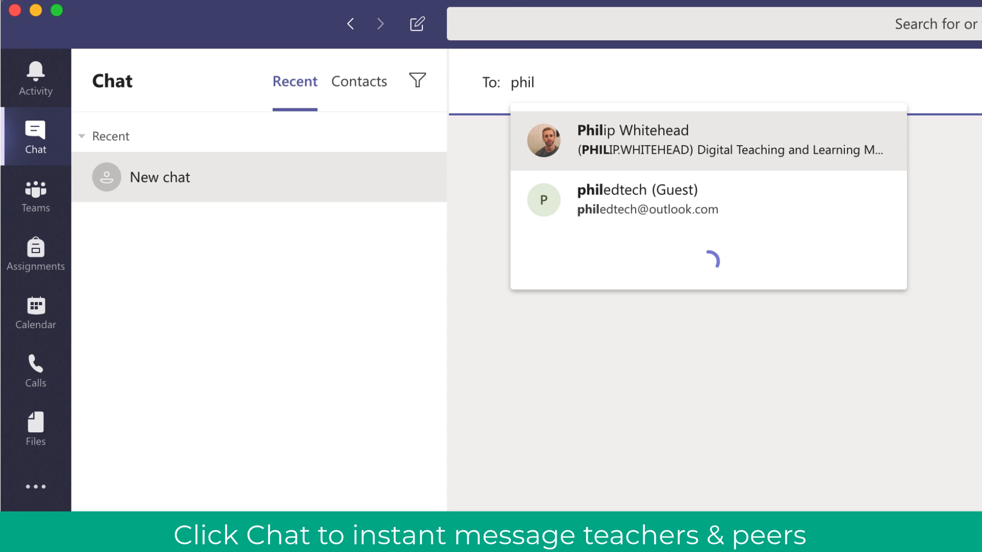
{"action": "left_click", "coordinate": [632, 140]}
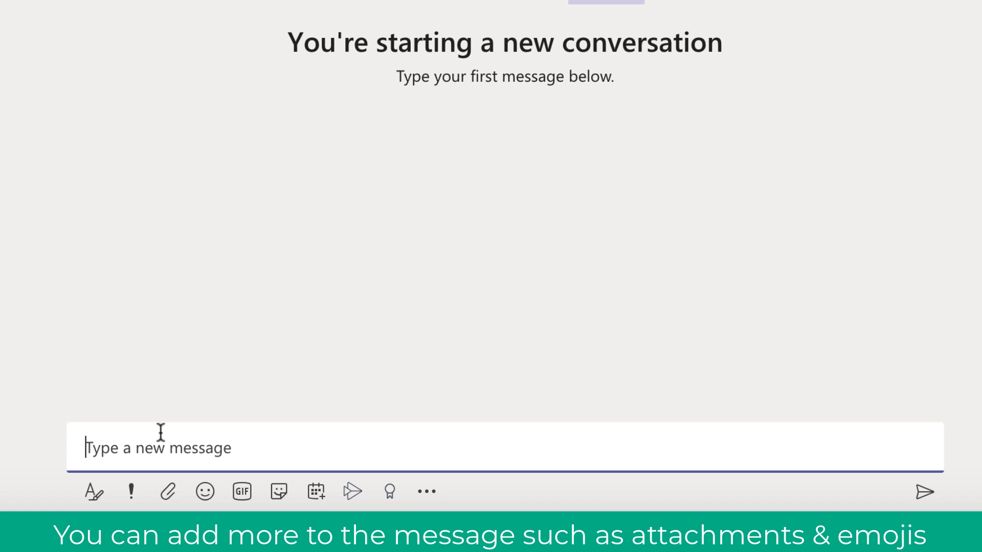
{"action": "mouse_move", "coordinate": [93, 490]}
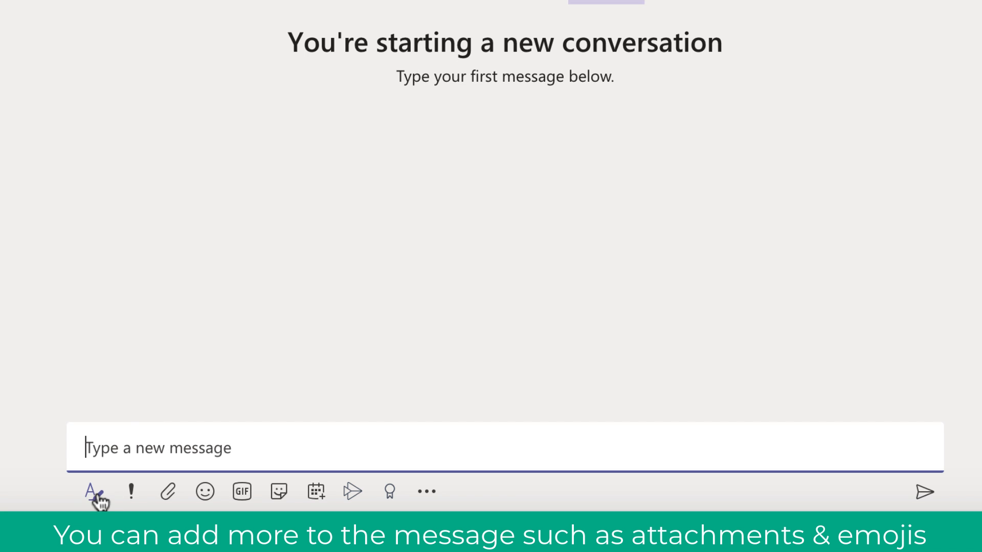
{"action": "mouse_move", "coordinate": [275, 492]}
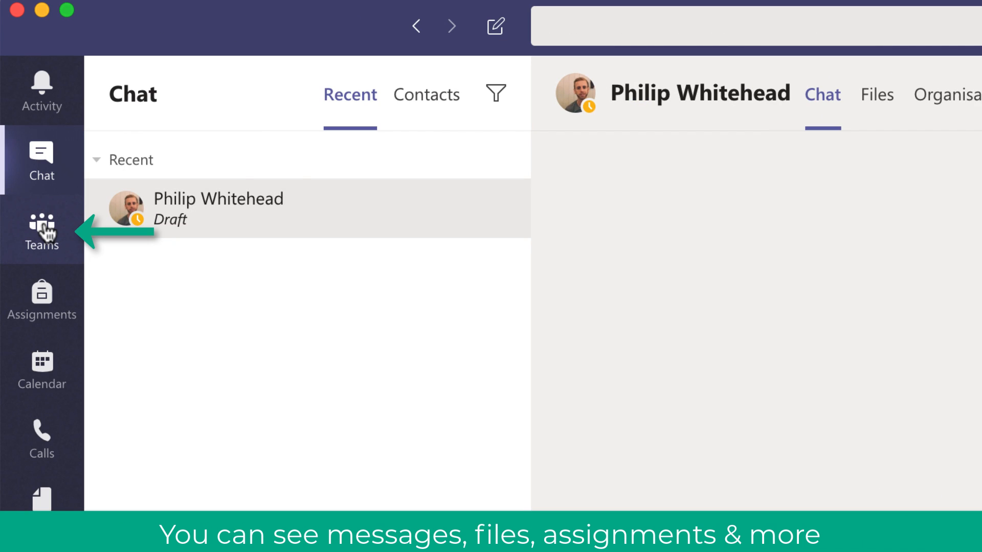
- In Test Class's General channel, expand the teacher's Informative Writing post and begin a reply
{"action": "left_click", "coordinate": [41, 233]}
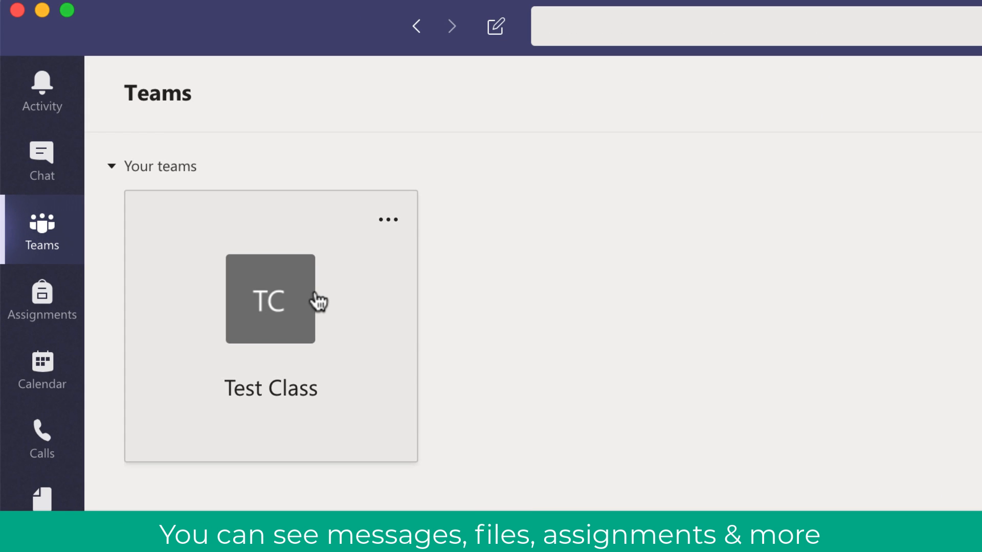
{"action": "left_click", "coordinate": [270, 298]}
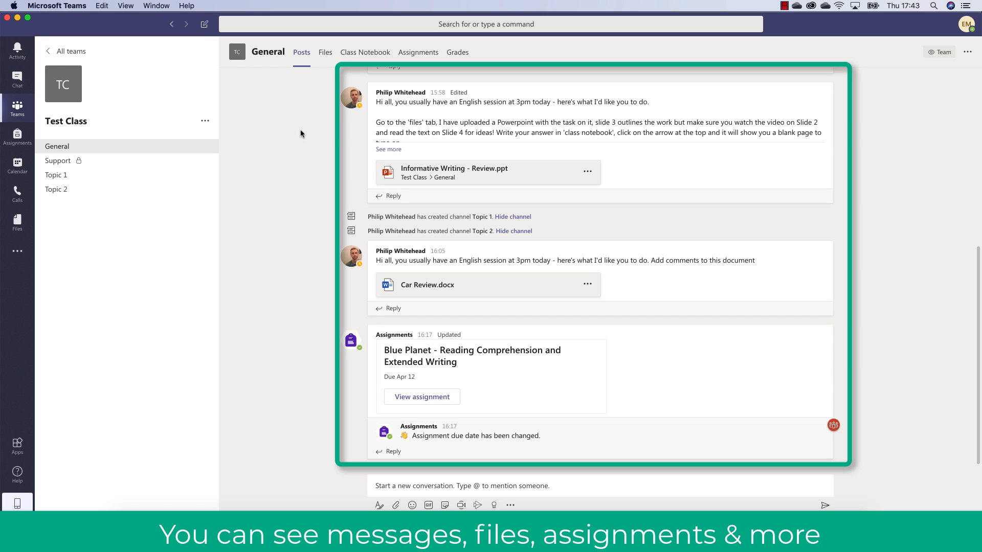
{"action": "mouse_move", "coordinate": [431, 130]}
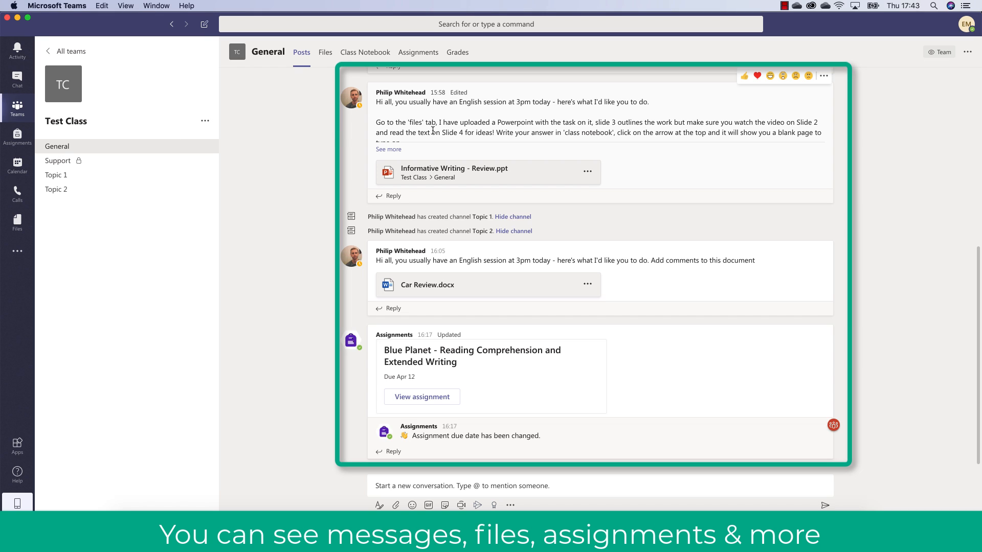
{"action": "left_click", "coordinate": [388, 149]}
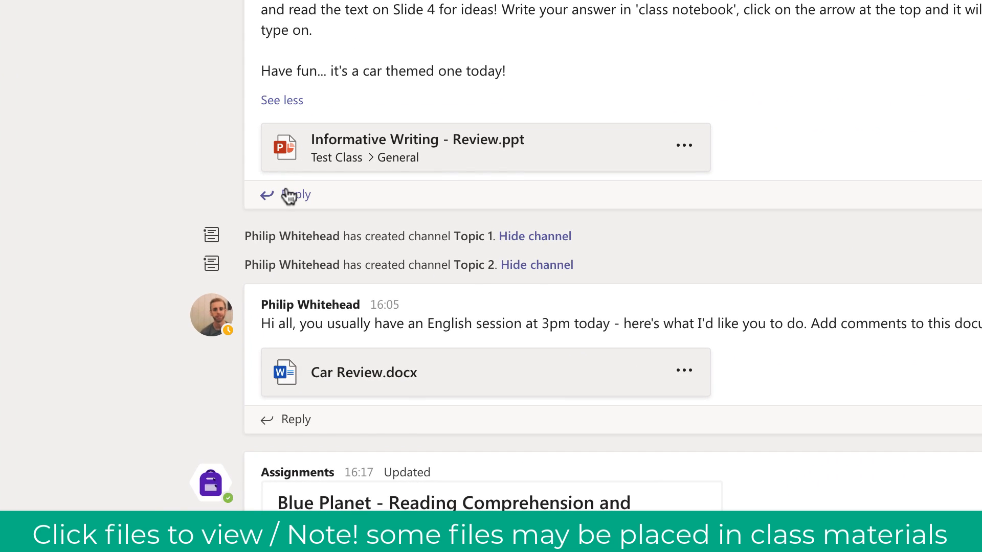
{"action": "left_click", "coordinate": [294, 194]}
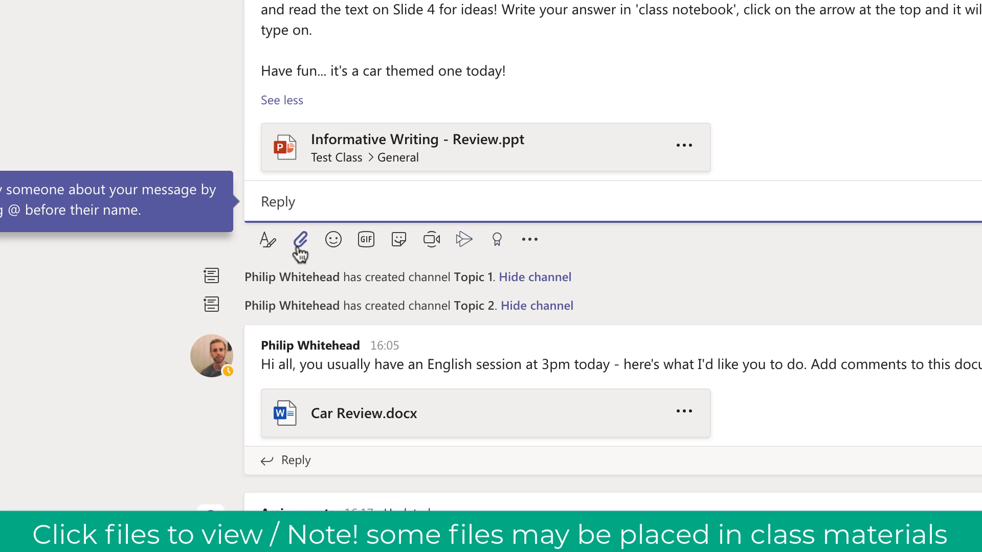
{"action": "mouse_move", "coordinate": [530, 239]}
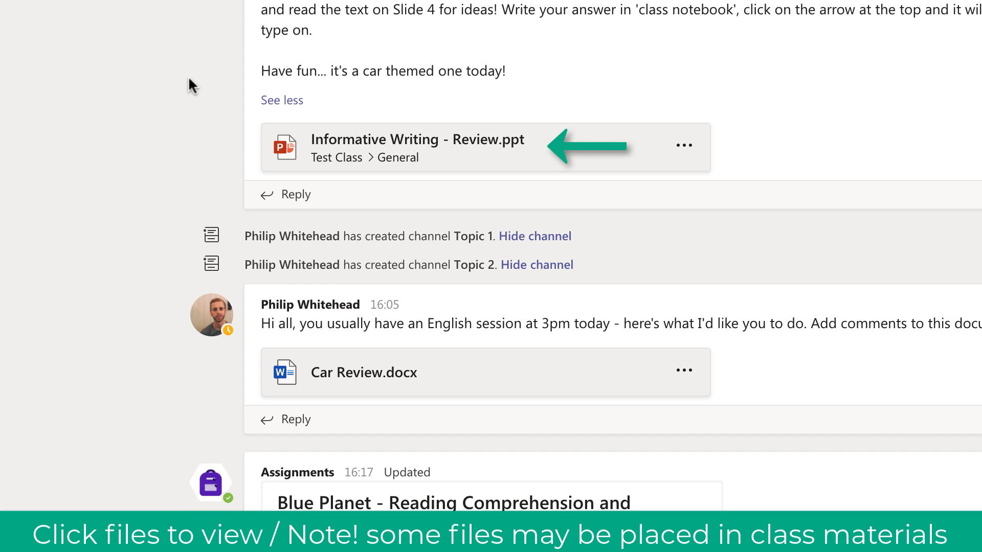
{"action": "left_click", "coordinate": [417, 139]}
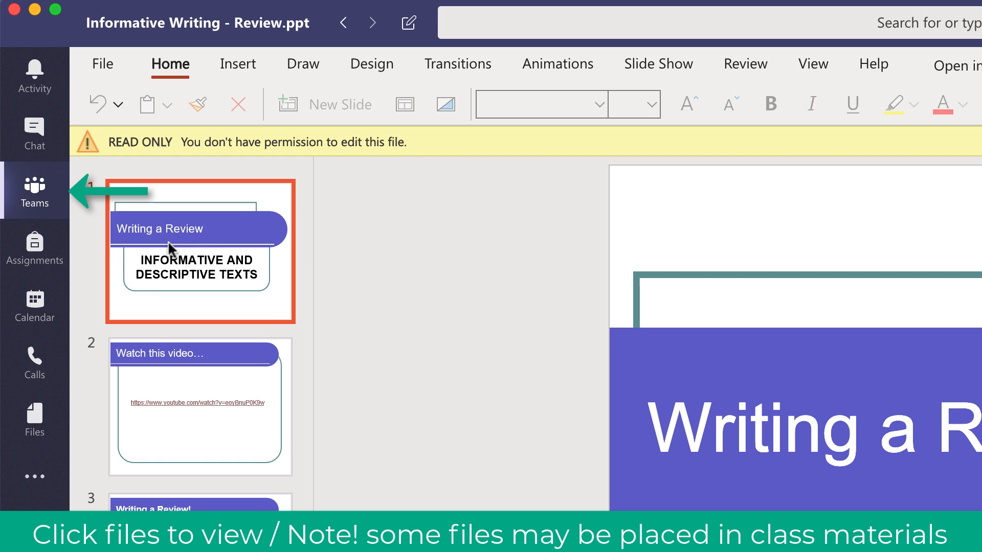
{"action": "left_click", "coordinate": [35, 190]}
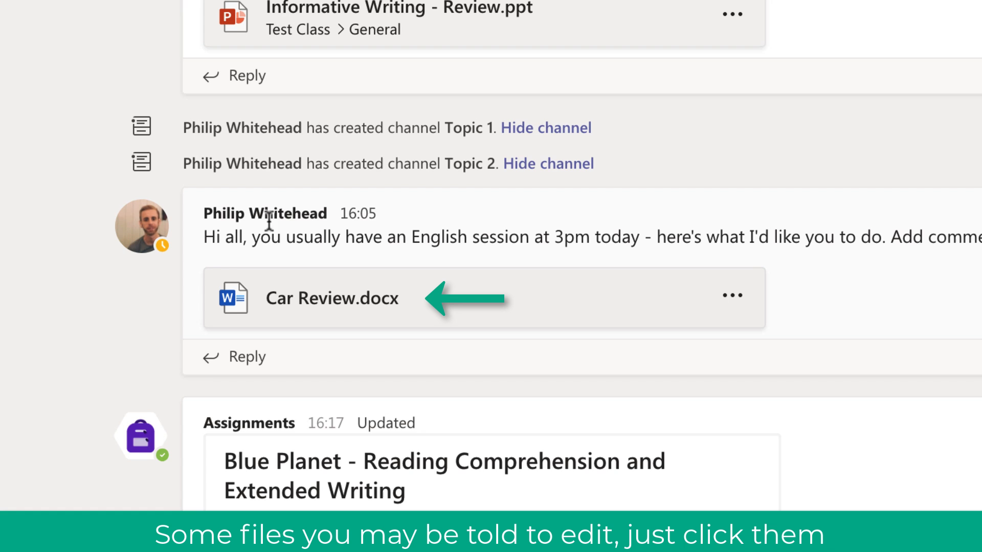
{"action": "left_click", "coordinate": [331, 298]}
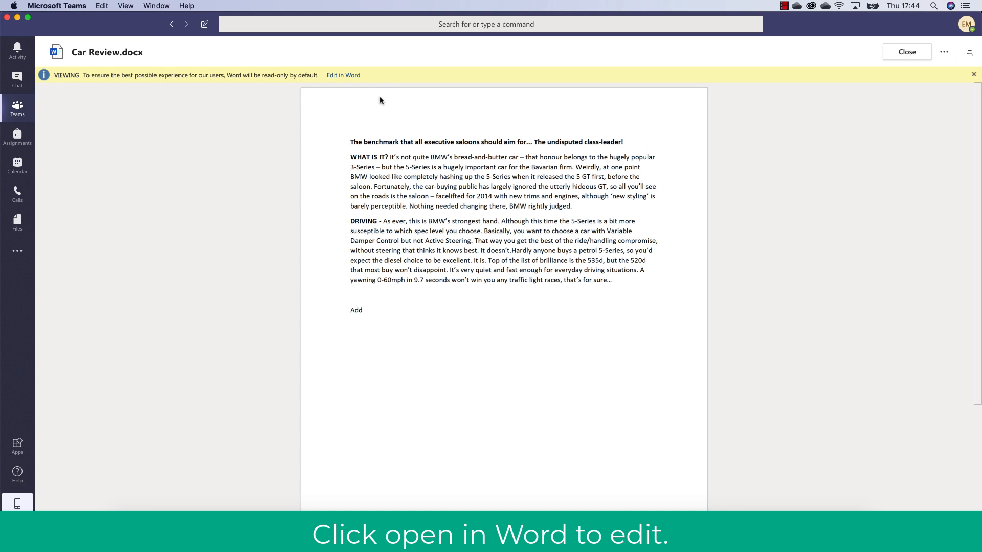
{"action": "mouse_move", "coordinate": [549, 91]}
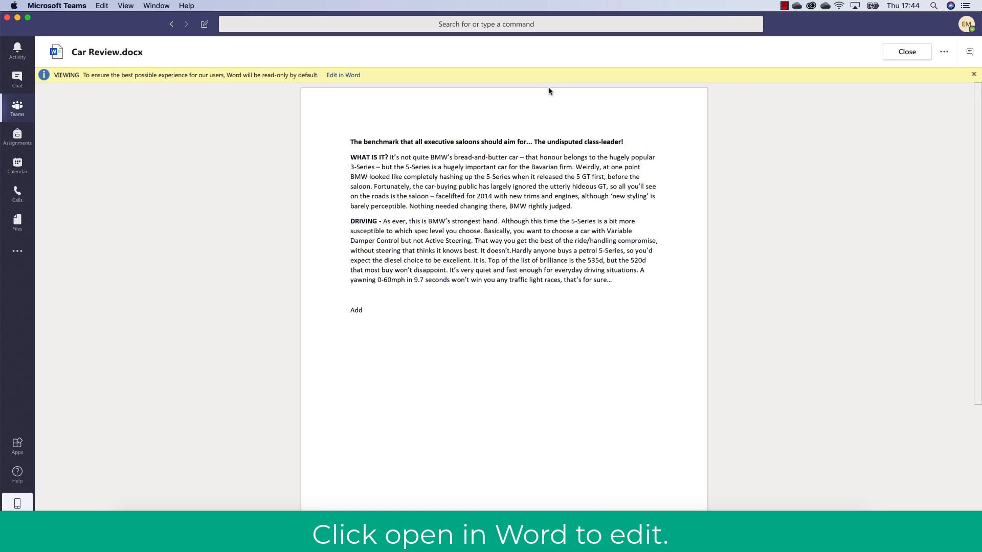
{"action": "left_click", "coordinate": [905, 51]}
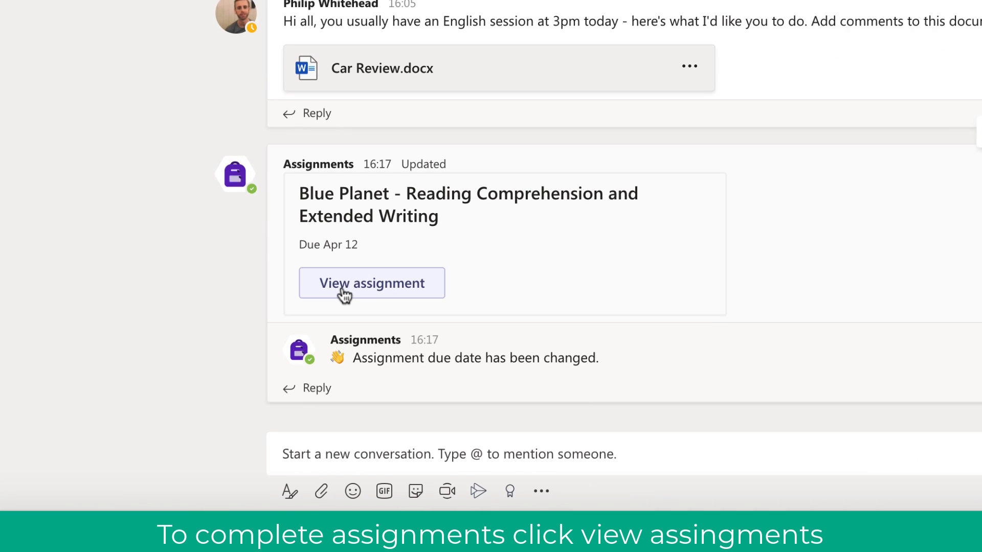
{"action": "left_click", "coordinate": [371, 283]}
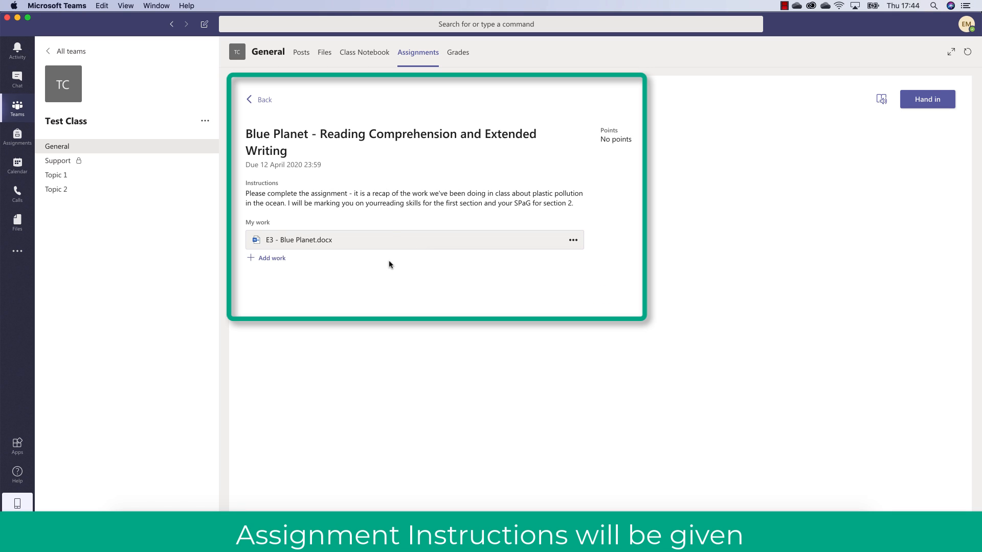
{"action": "mouse_move", "coordinate": [370, 145]}
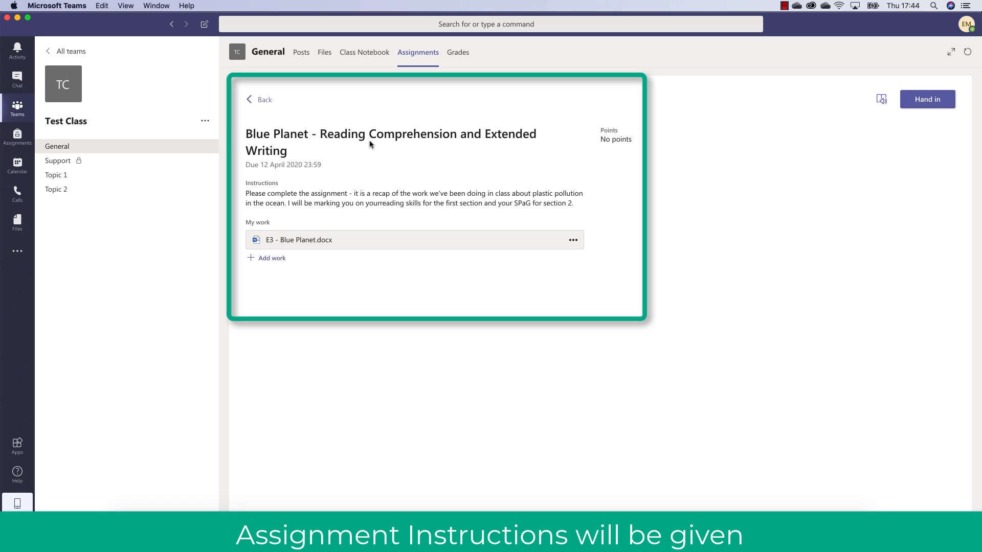
{"action": "mouse_move", "coordinate": [482, 273]}
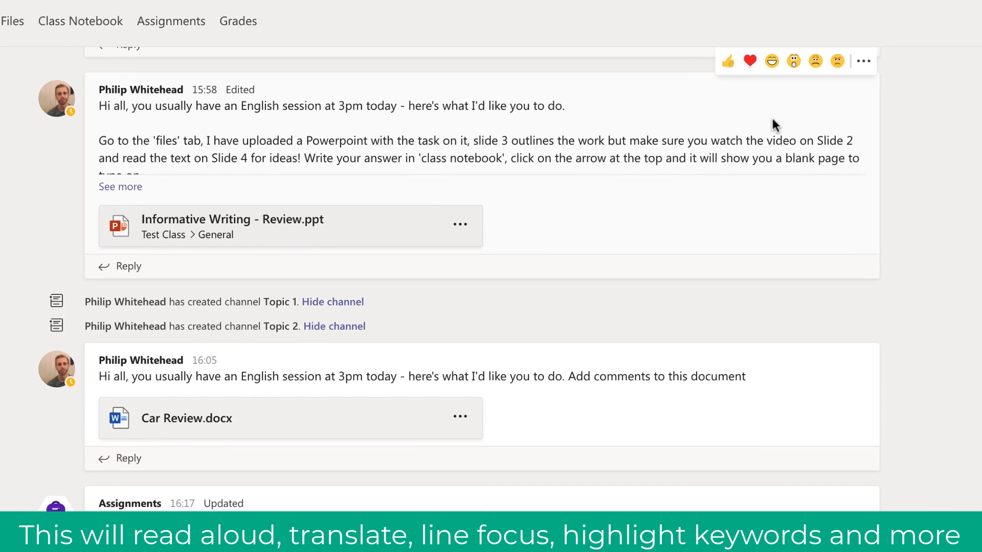
- Read the teacher's post aloud in Immersive Reader, pause it and view text preferences
{"action": "left_click", "coordinate": [863, 61]}
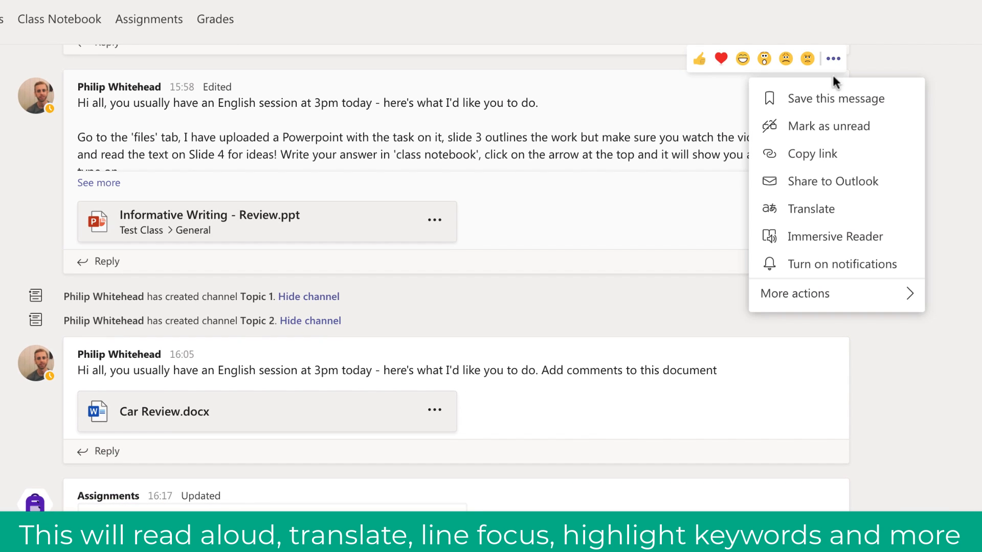
{"action": "mouse_move", "coordinate": [810, 208]}
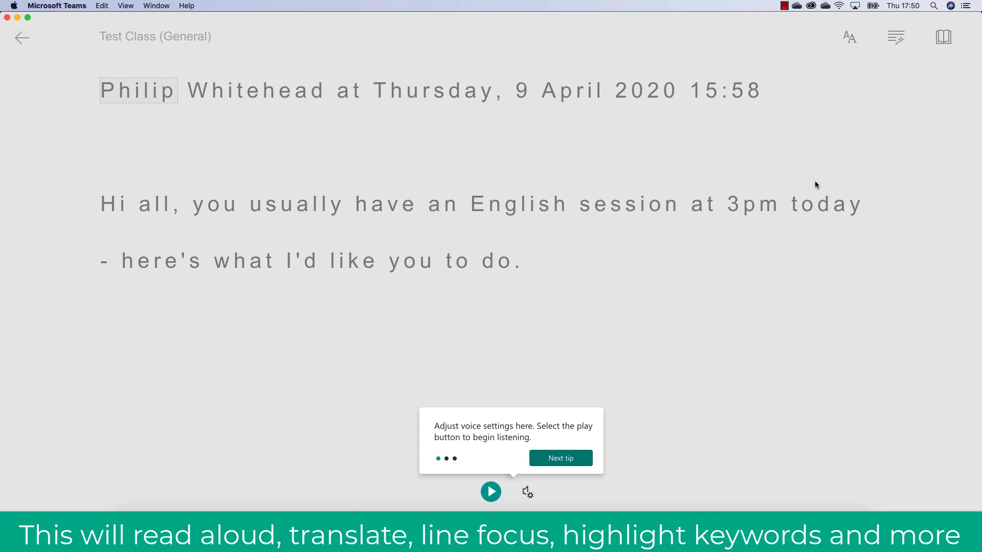
{"action": "left_click", "coordinate": [491, 491]}
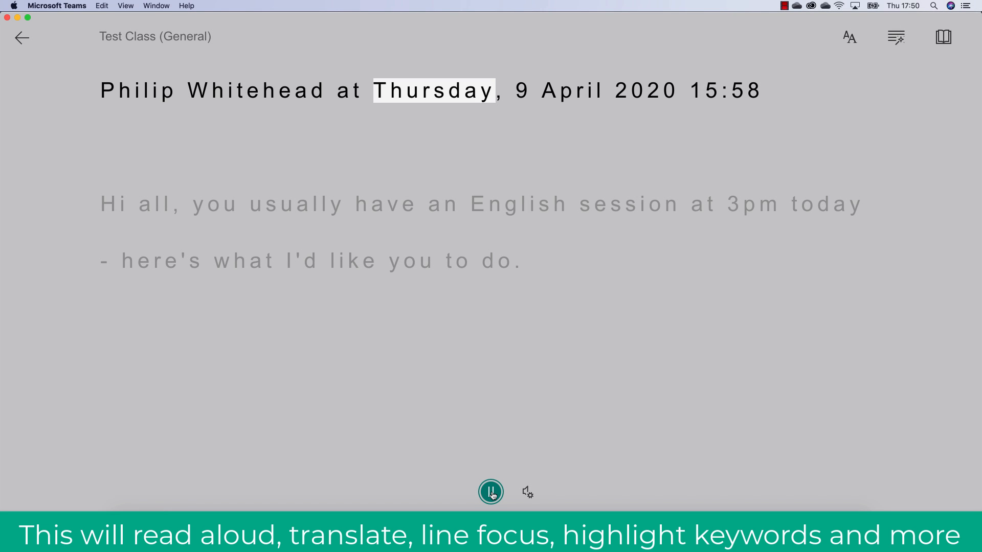
{"action": "left_click", "coordinate": [491, 492]}
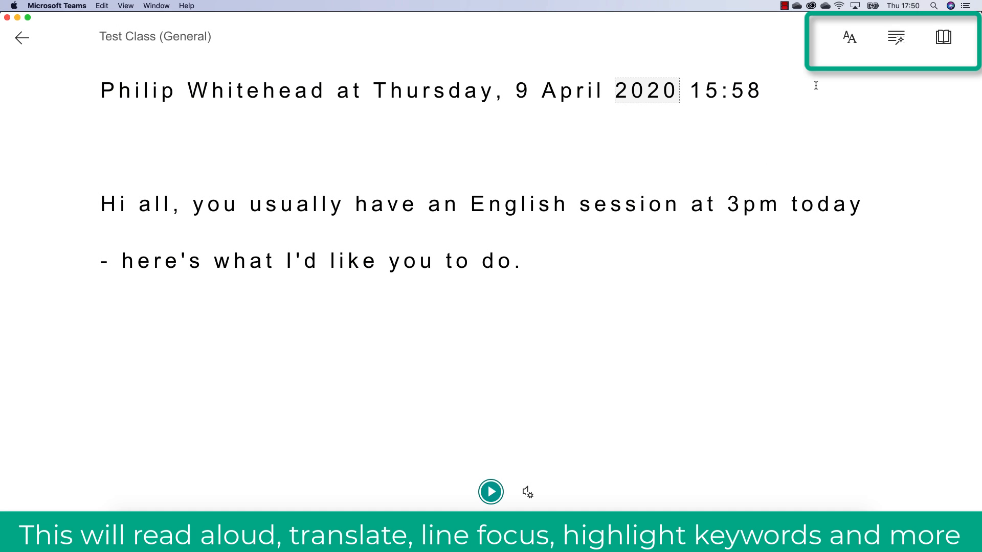
{"action": "left_click", "coordinate": [849, 37]}
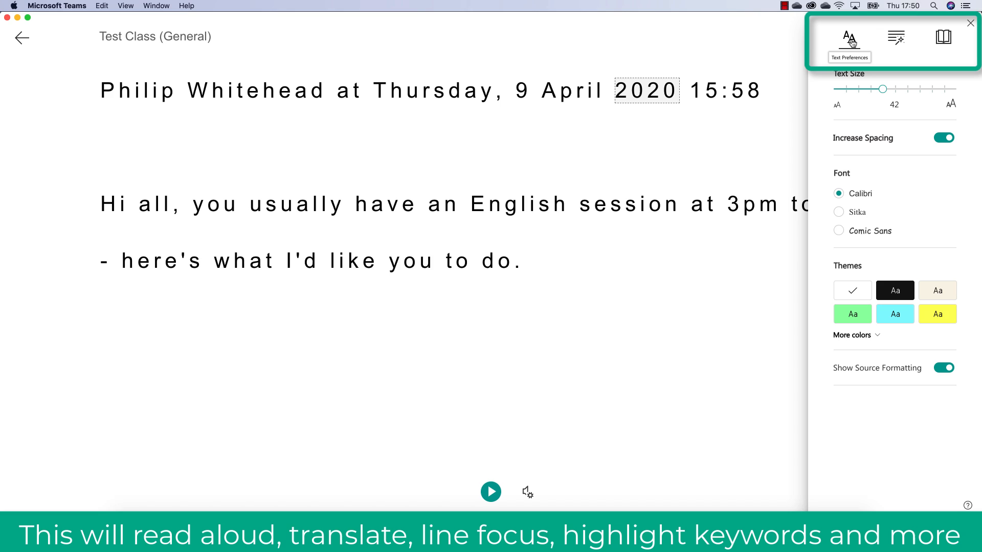
- Explore parts-of-speech and line-focus options, then leave Immersive Reader for the posts
{"action": "left_click", "coordinate": [895, 36]}
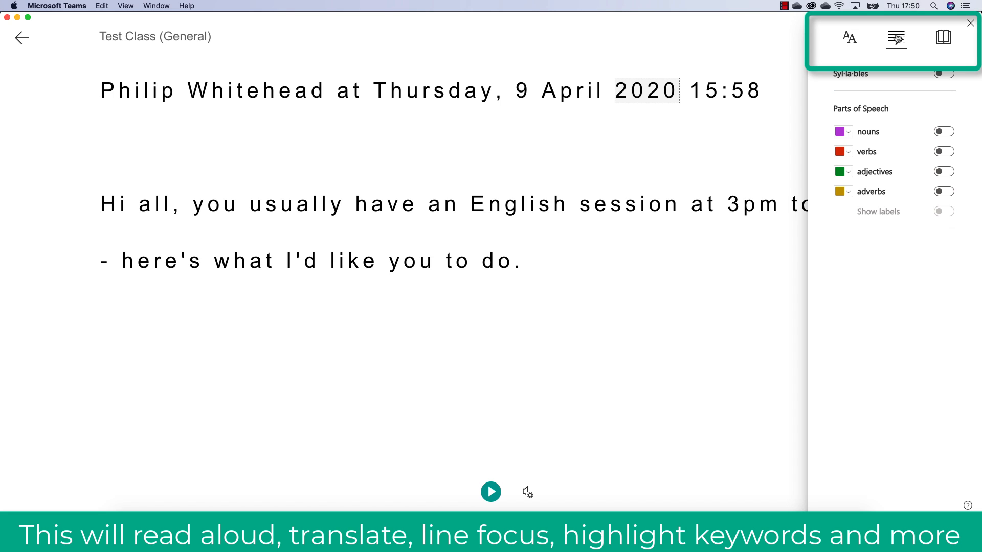
{"action": "left_click", "coordinate": [943, 37]}
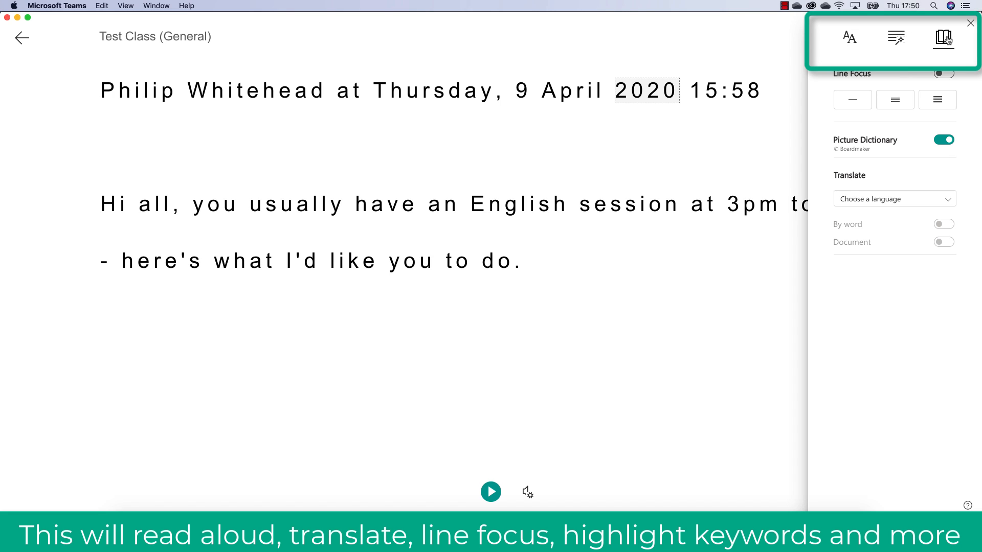
{"action": "left_click", "coordinate": [970, 23]}
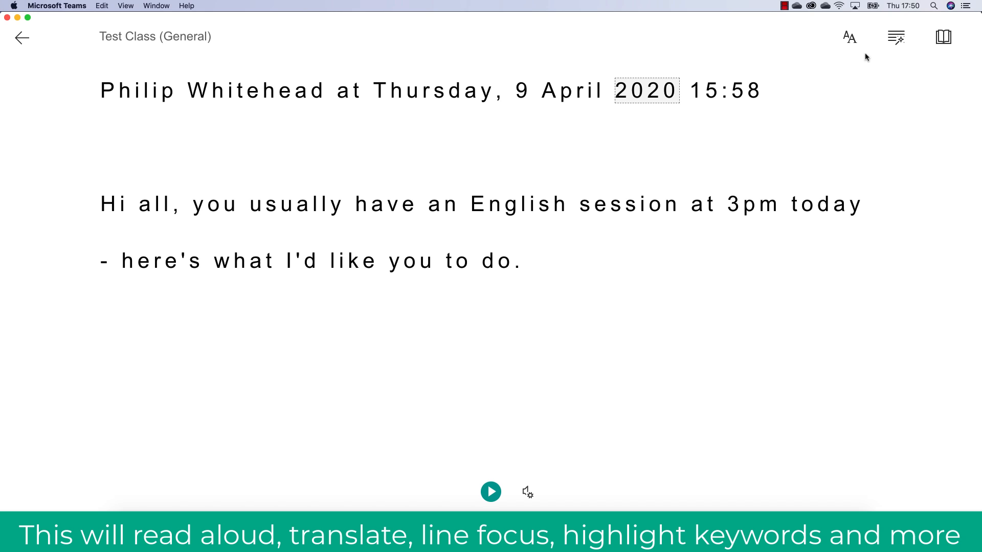
{"action": "left_click", "coordinate": [22, 37]}
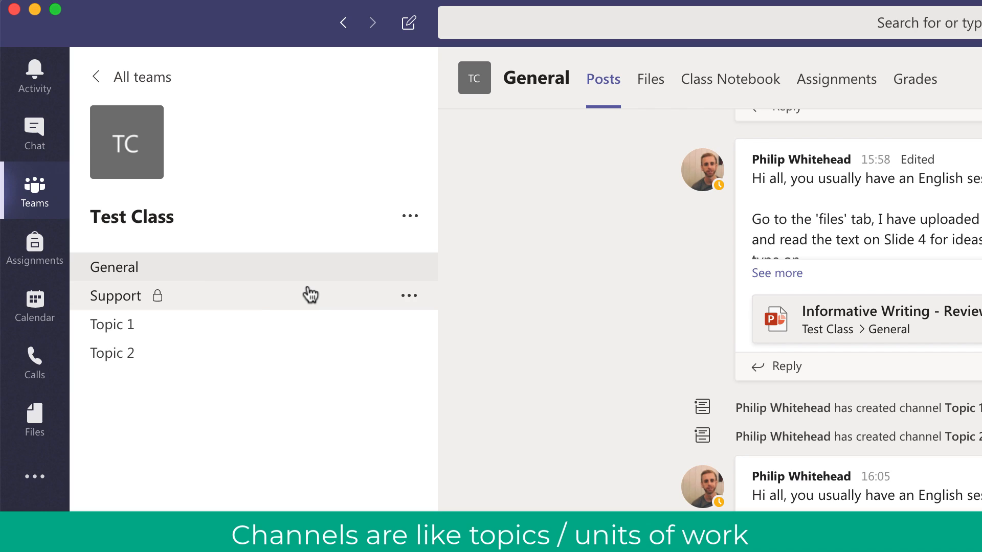
{"action": "left_click", "coordinate": [115, 295]}
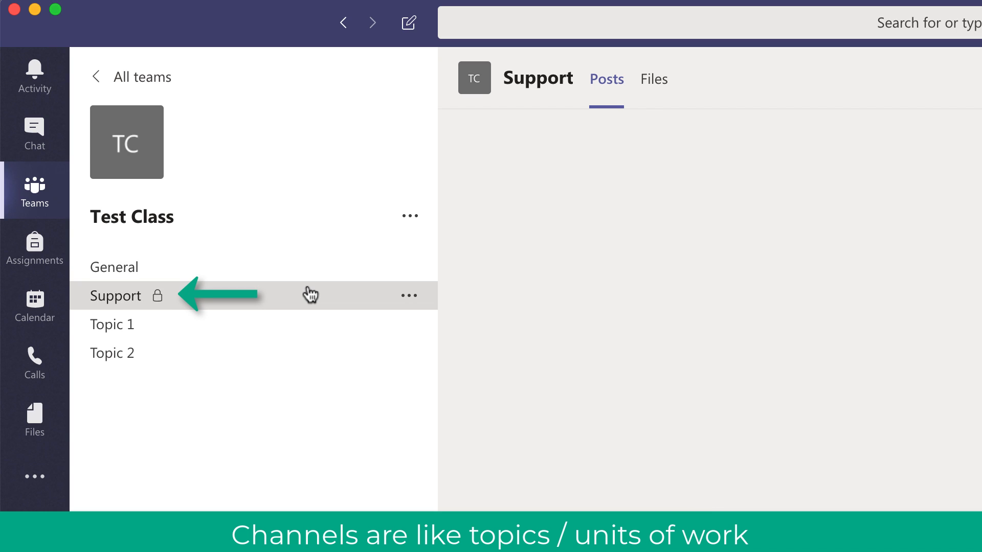
{"action": "mouse_move", "coordinate": [171, 324]}
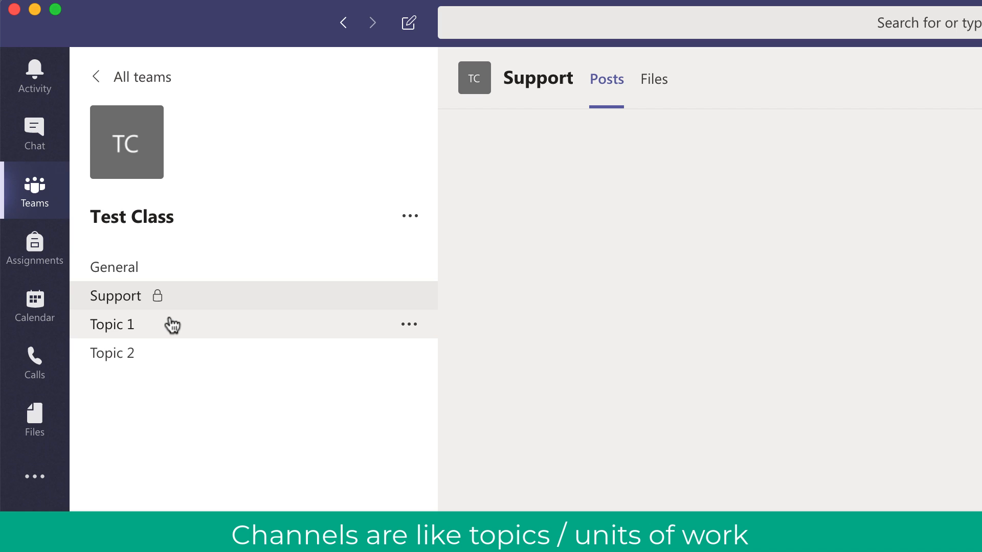
{"action": "left_click", "coordinate": [112, 324]}
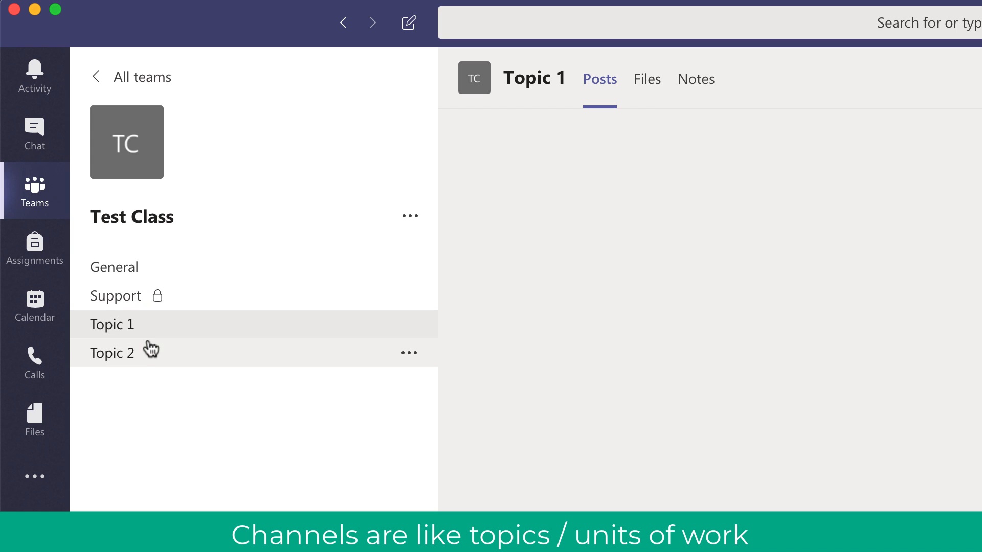
{"action": "left_click", "coordinate": [112, 353]}
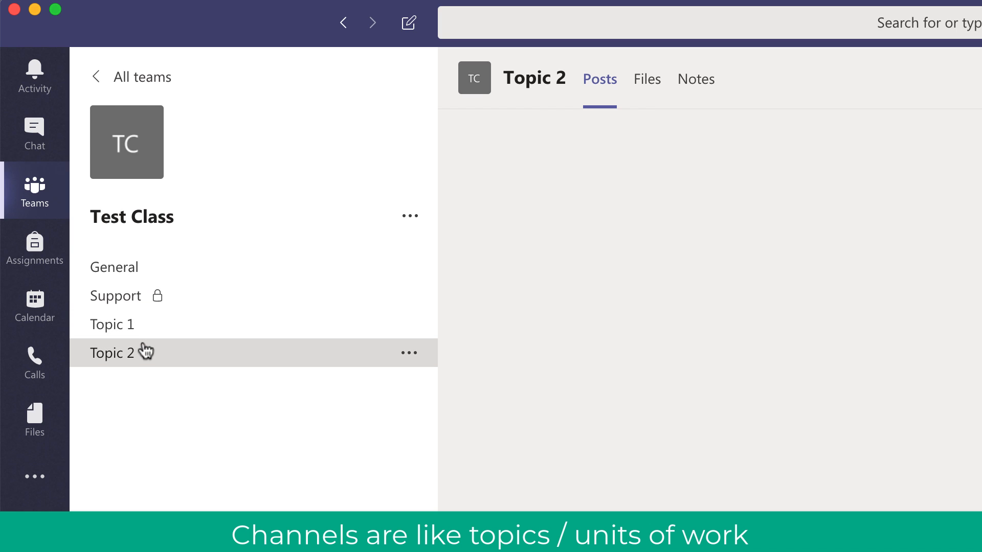
{"action": "mouse_move", "coordinate": [230, 285]}
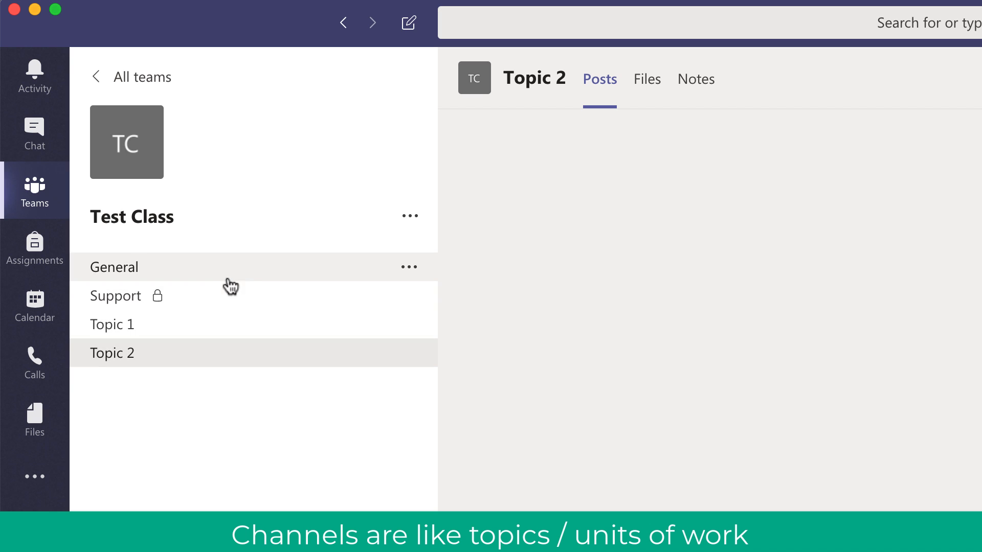
{"action": "left_click", "coordinate": [114, 267]}
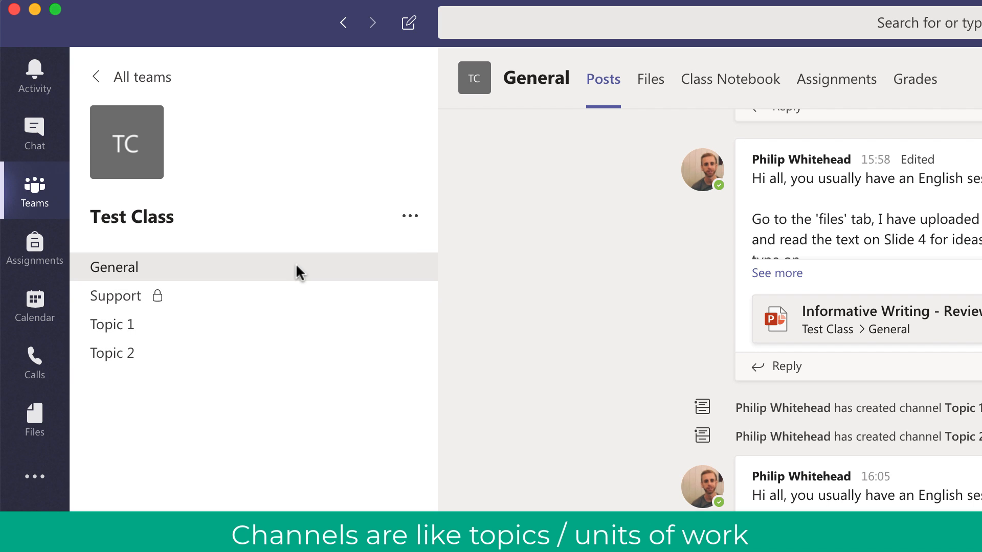
{"action": "mouse_move", "coordinate": [199, 269]}
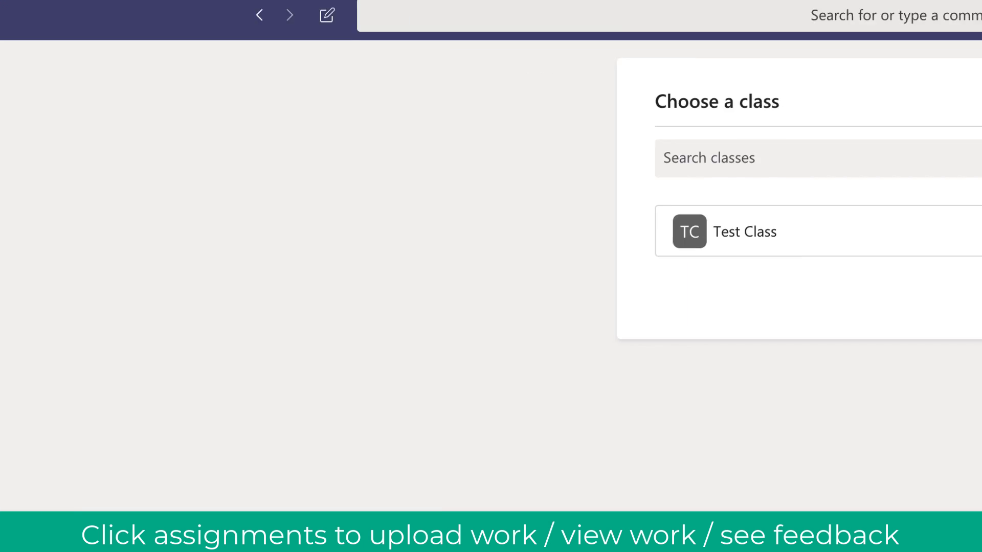
- View Test Class assignments and inspect the completed Blue Planet assignment
{"action": "left_click", "coordinate": [744, 232]}
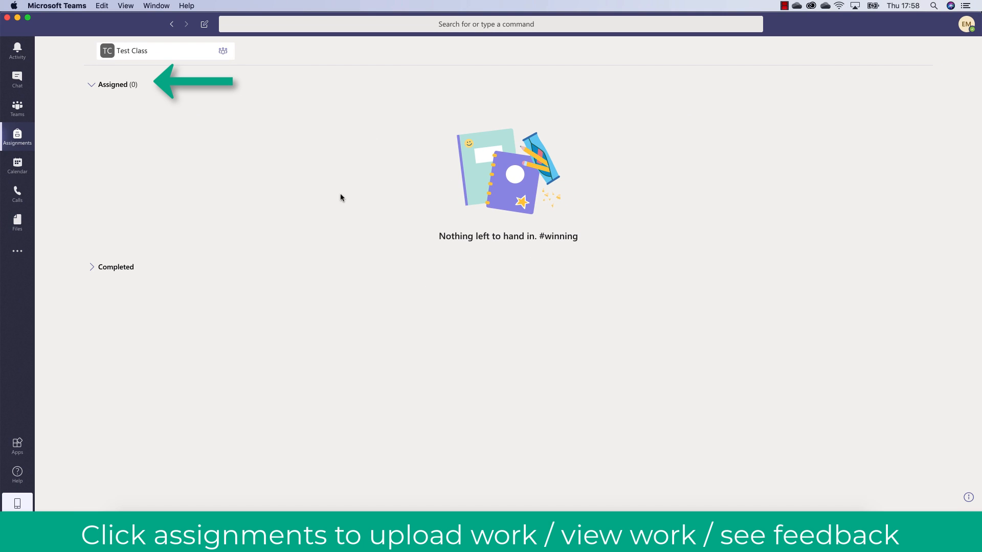
{"action": "left_click", "coordinate": [112, 267]}
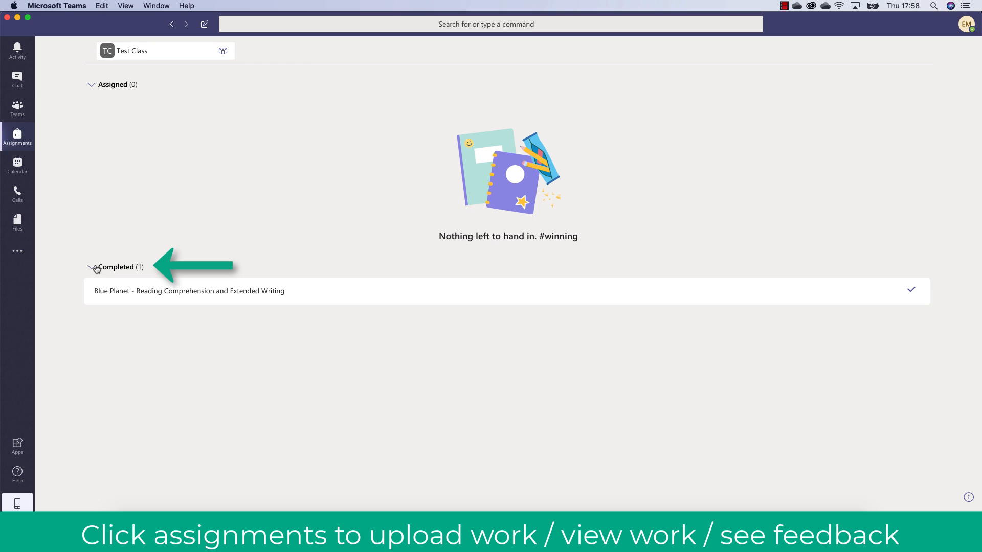
{"action": "left_click", "coordinate": [189, 290]}
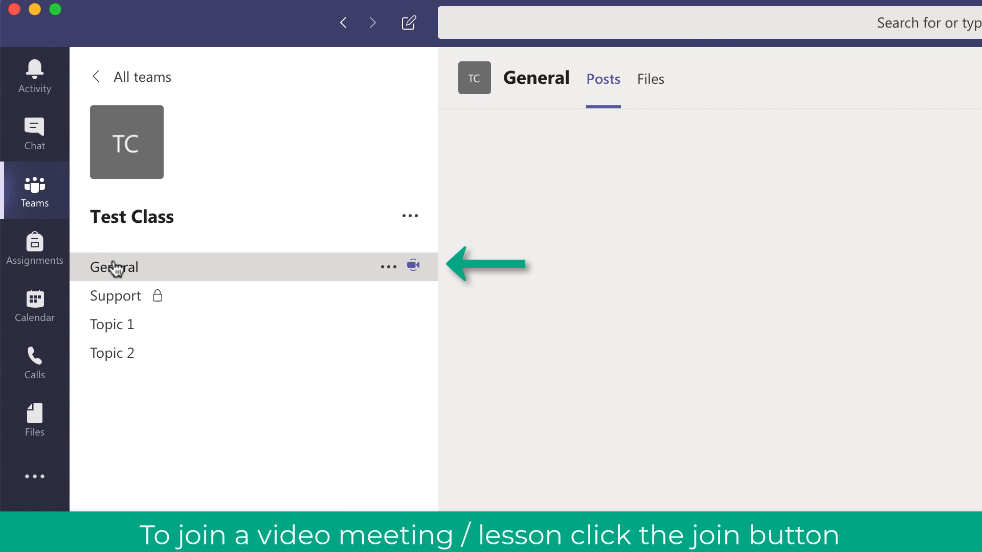
{"action": "left_click", "coordinate": [114, 266]}
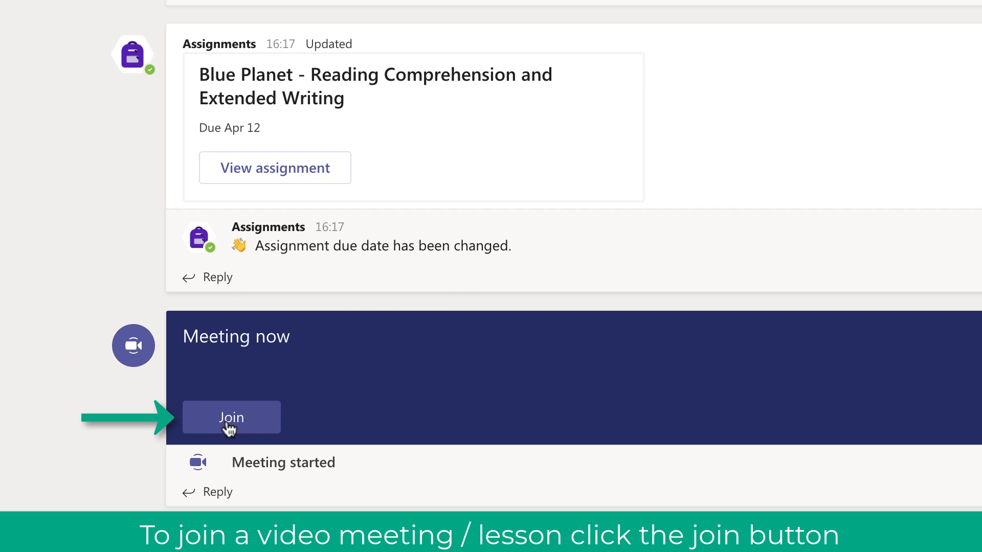
{"action": "left_click", "coordinate": [231, 418]}
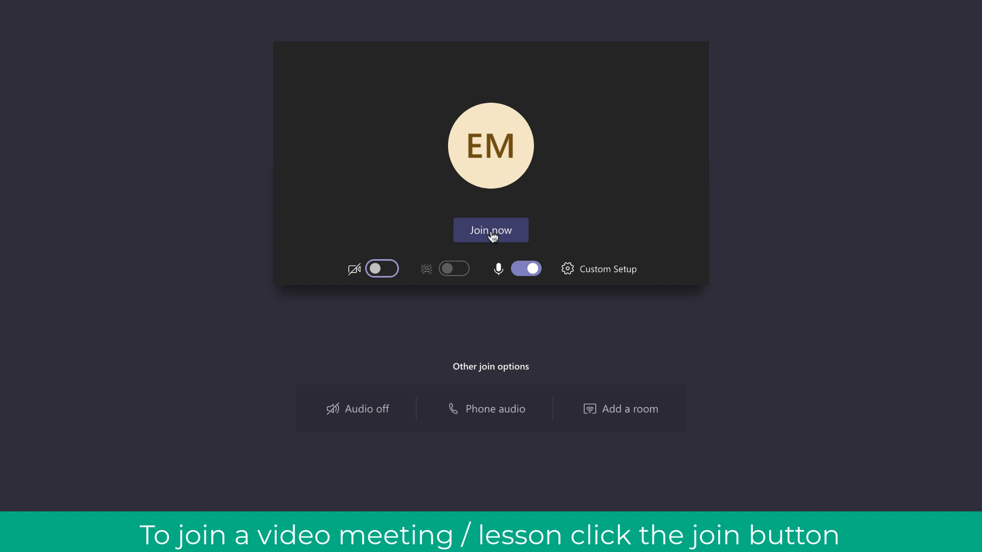
{"action": "left_click", "coordinate": [490, 230]}
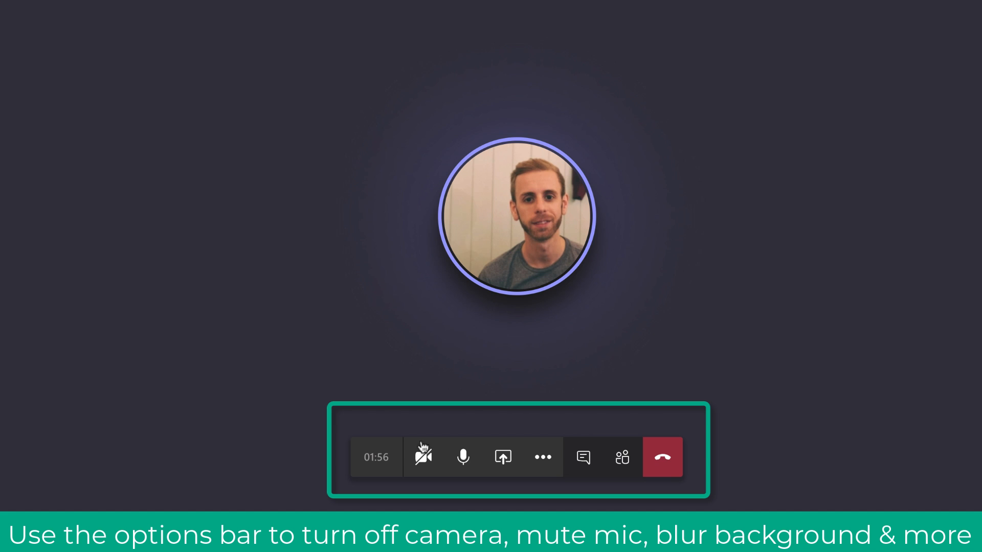
{"action": "mouse_move", "coordinate": [502, 456]}
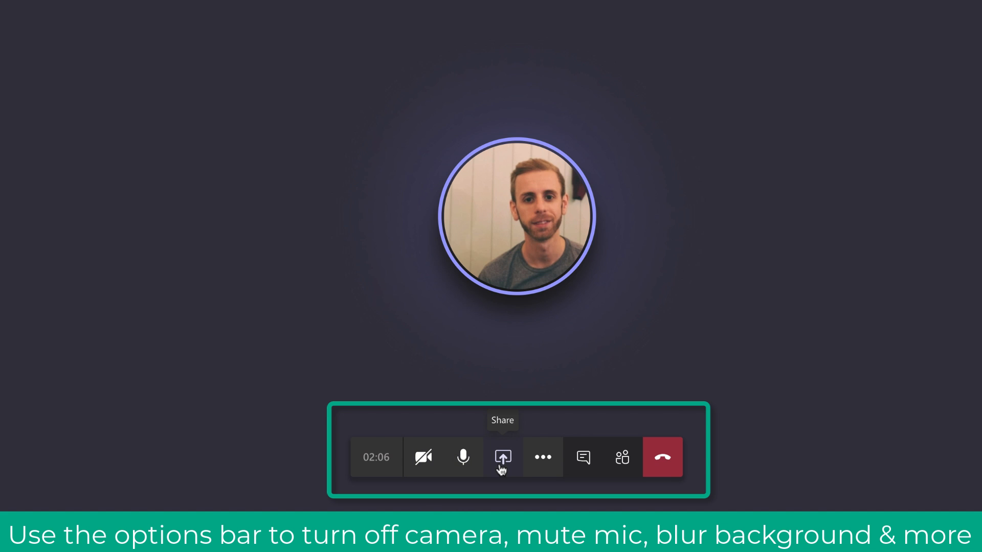
{"action": "left_click", "coordinate": [542, 457]}
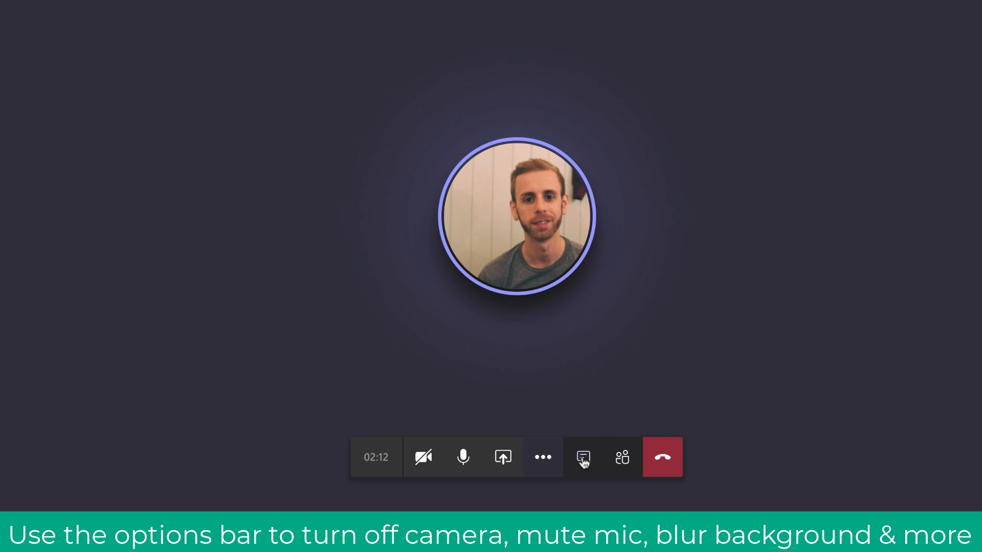
{"action": "mouse_move", "coordinate": [662, 457]}
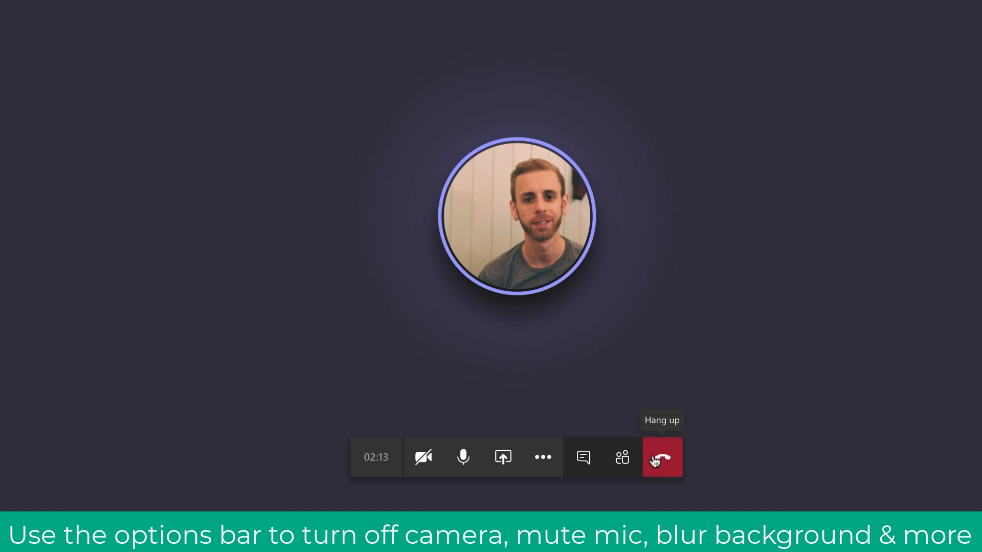
{"action": "left_click", "coordinate": [661, 457]}
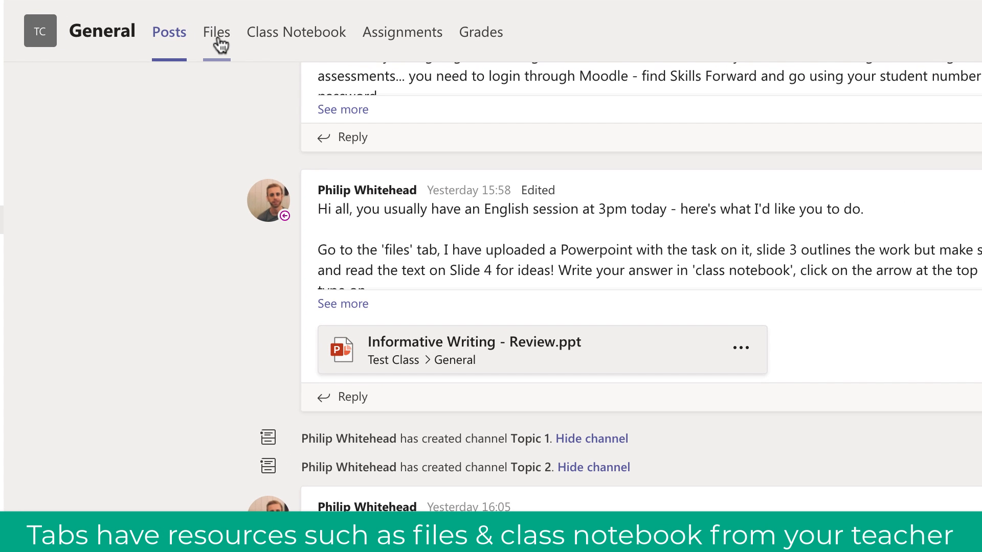
- Browse the General channel's Class Materials folder with Informative Writing - Review.ppt, then move to Grades
{"action": "left_click", "coordinate": [216, 32]}
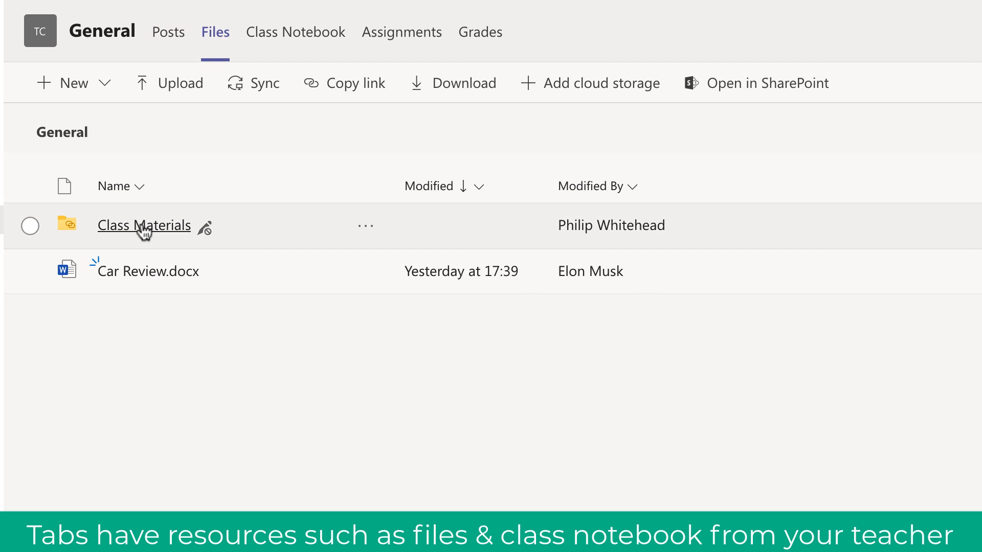
{"action": "left_click", "coordinate": [144, 225]}
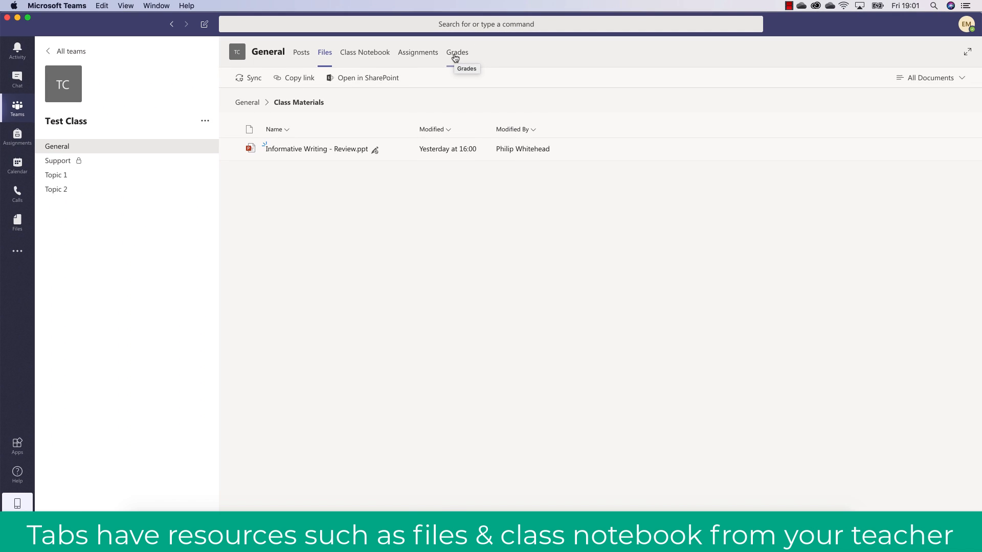
{"action": "left_click", "coordinate": [17, 166]}
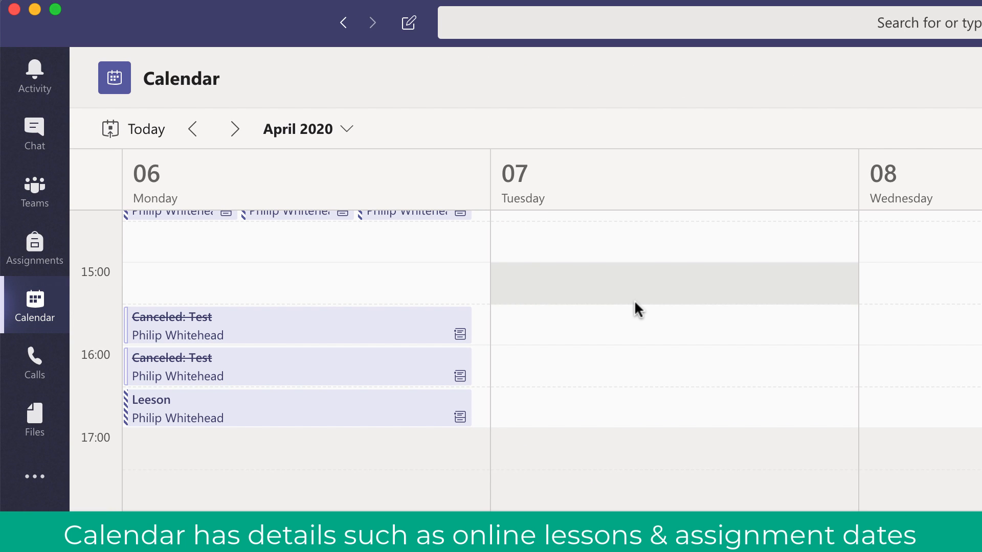
{"action": "mouse_move", "coordinate": [634, 311]}
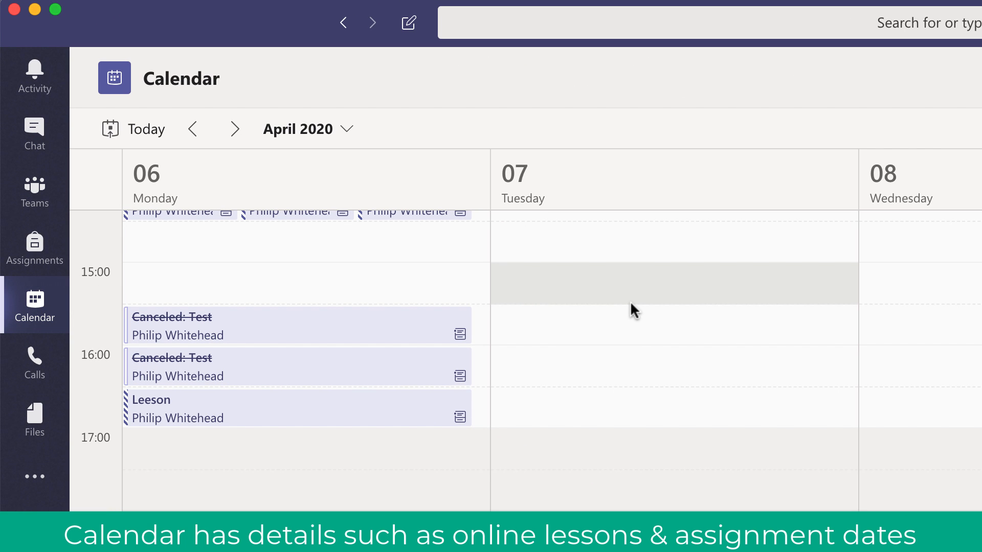